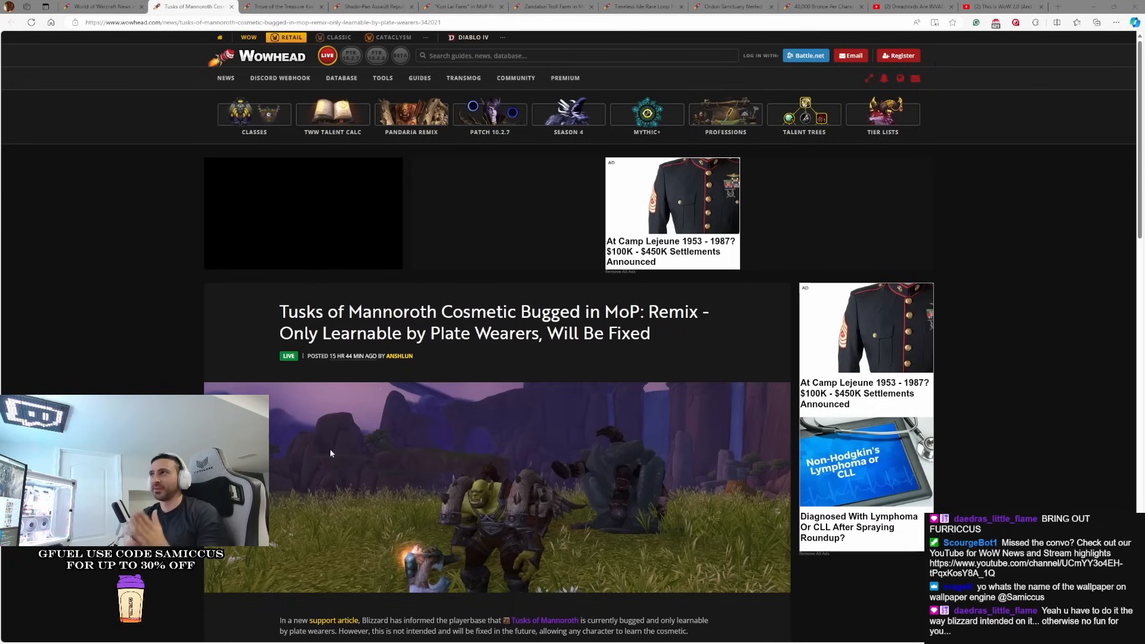
{"action": "mouse_move", "coordinate": [285, 7]}
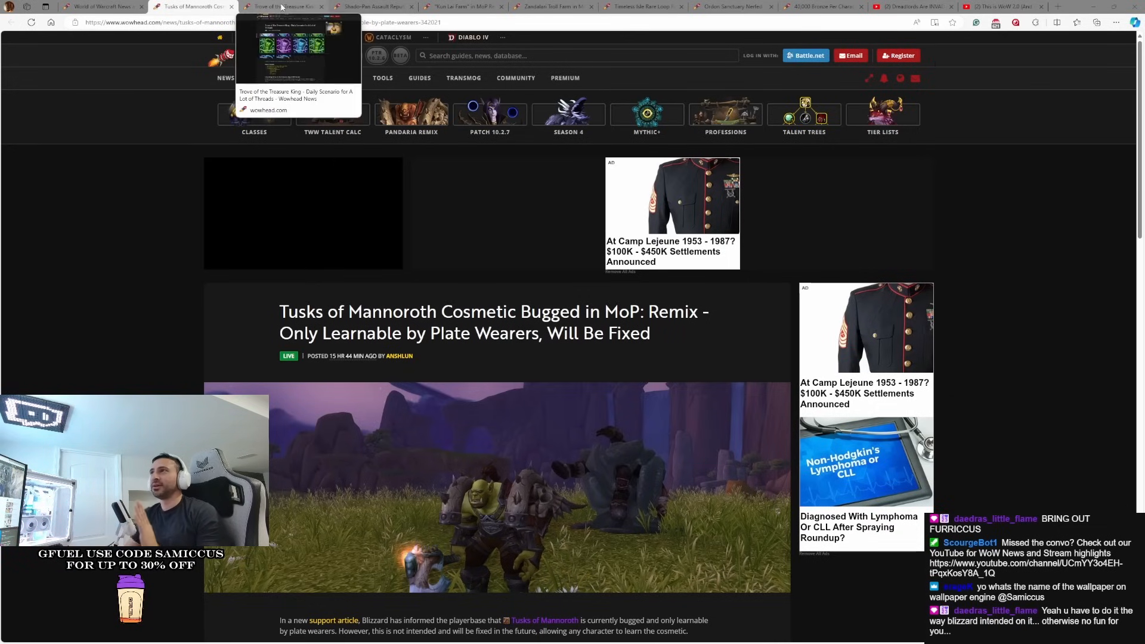
Switch to the Trove of the Treasure King article and read its scenario strategy and loot sections
{"action": "left_click", "coordinate": [285, 7]}
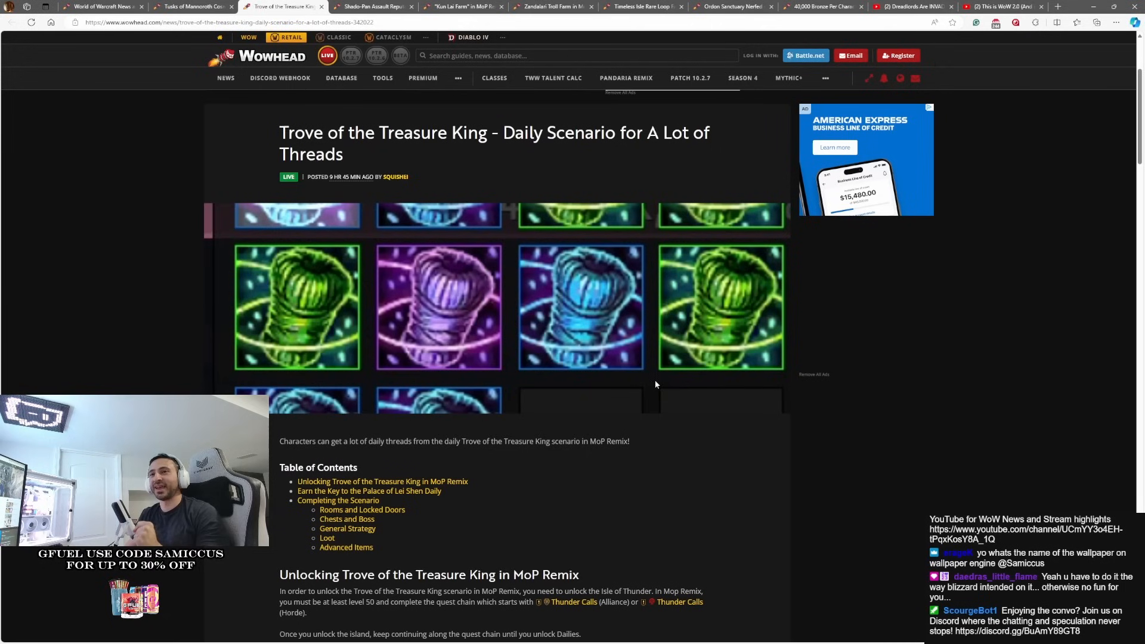
{"action": "mouse_move", "coordinate": [481, 421]}
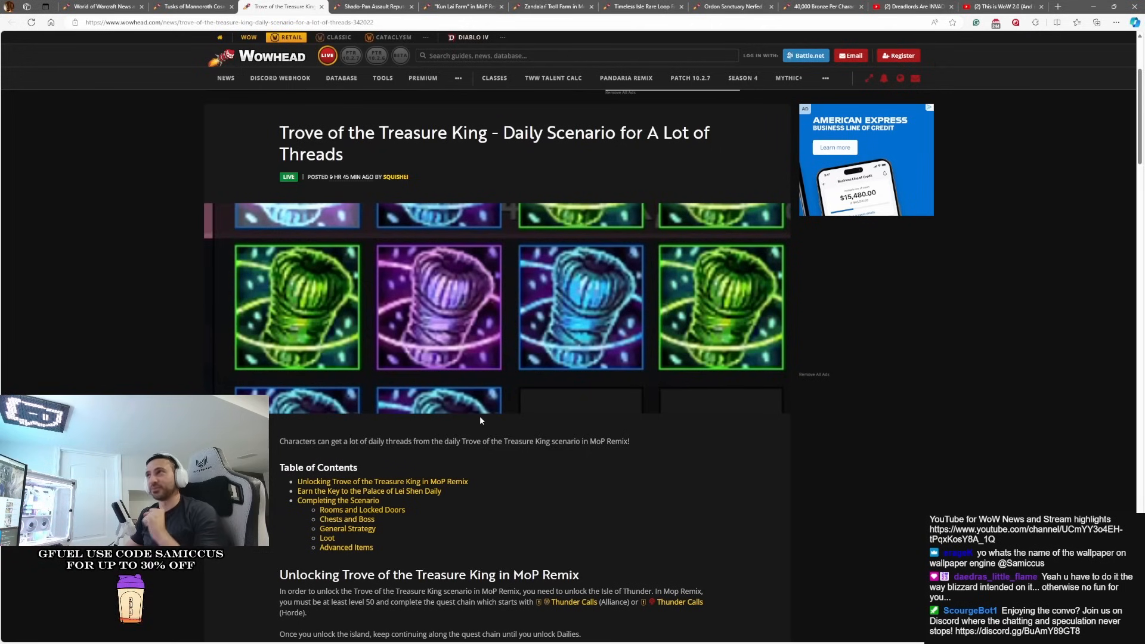
{"action": "mouse_move", "coordinate": [408, 158]}
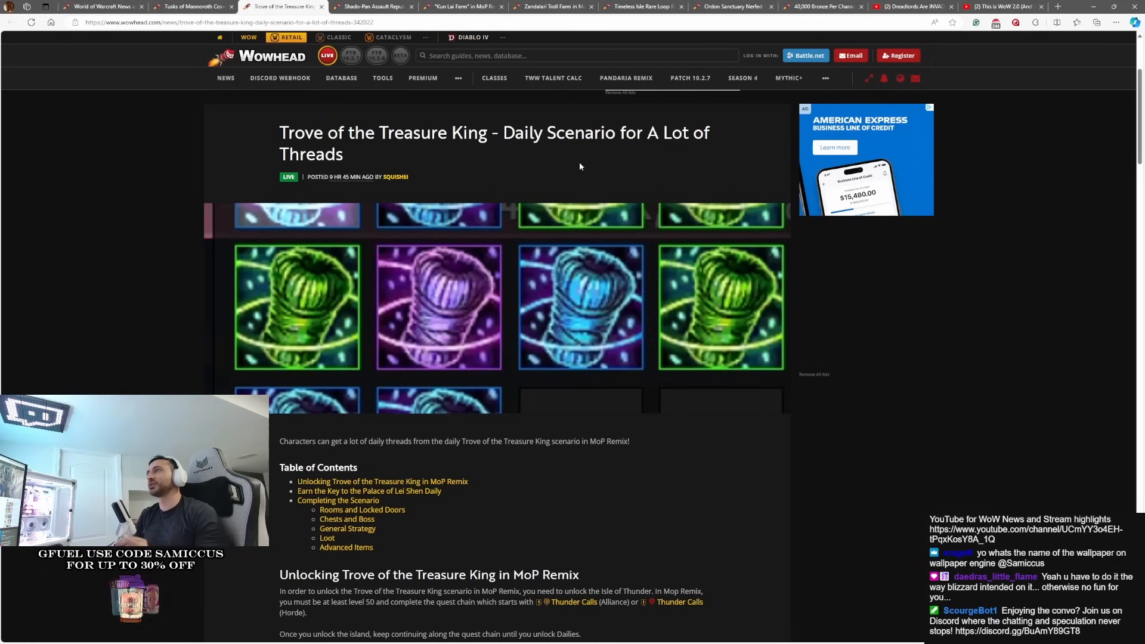
{"action": "scroll", "scroll_direction": "down", "scroll_amount": 3}
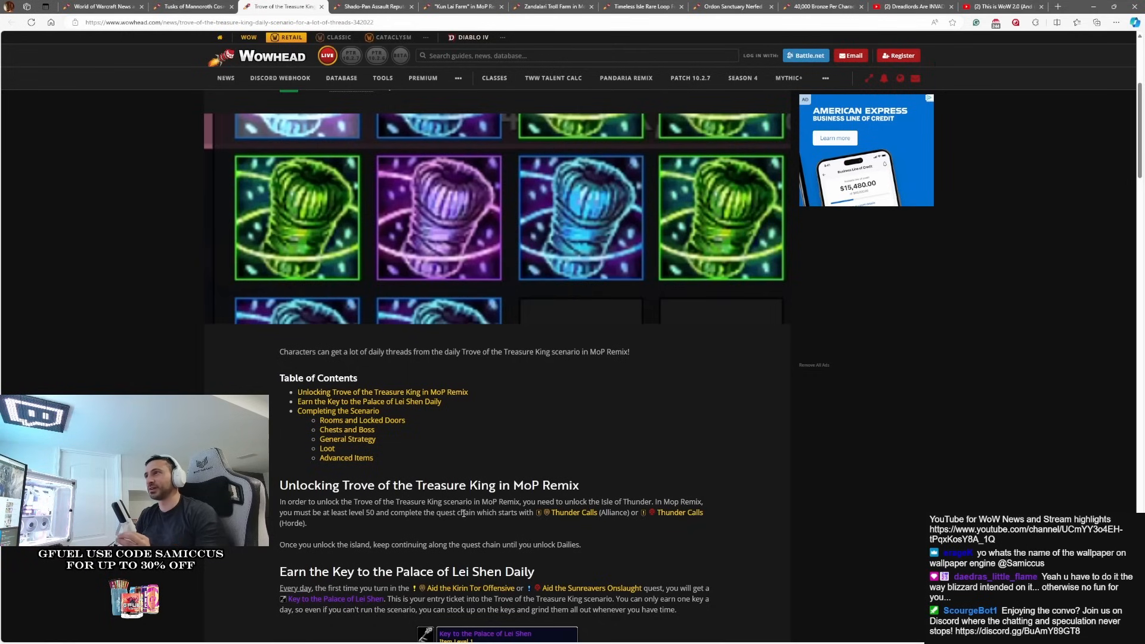
{"action": "mouse_move", "coordinate": [645, 513]}
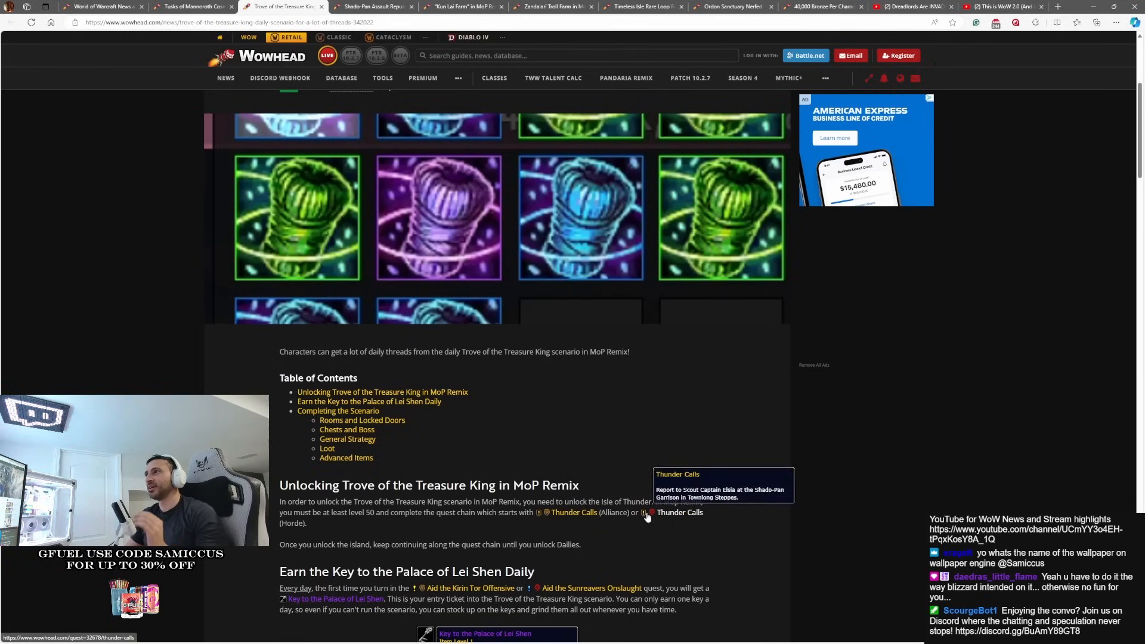
{"action": "mouse_move", "coordinate": [663, 570]}
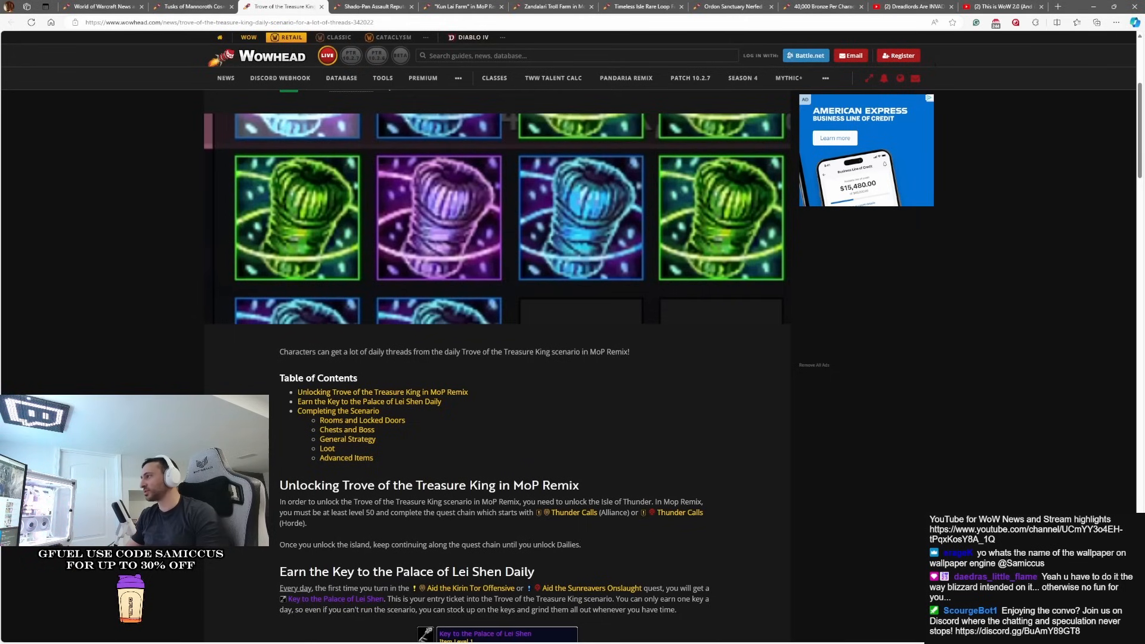
{"action": "mouse_move", "coordinate": [599, 538]}
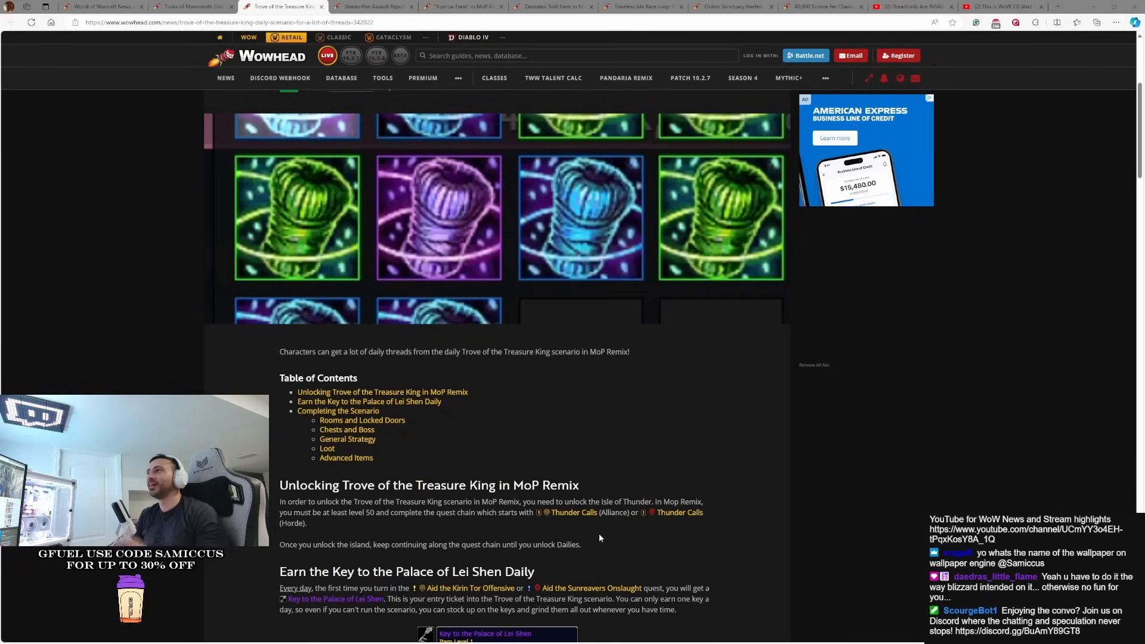
{"action": "mouse_move", "coordinate": [622, 528]}
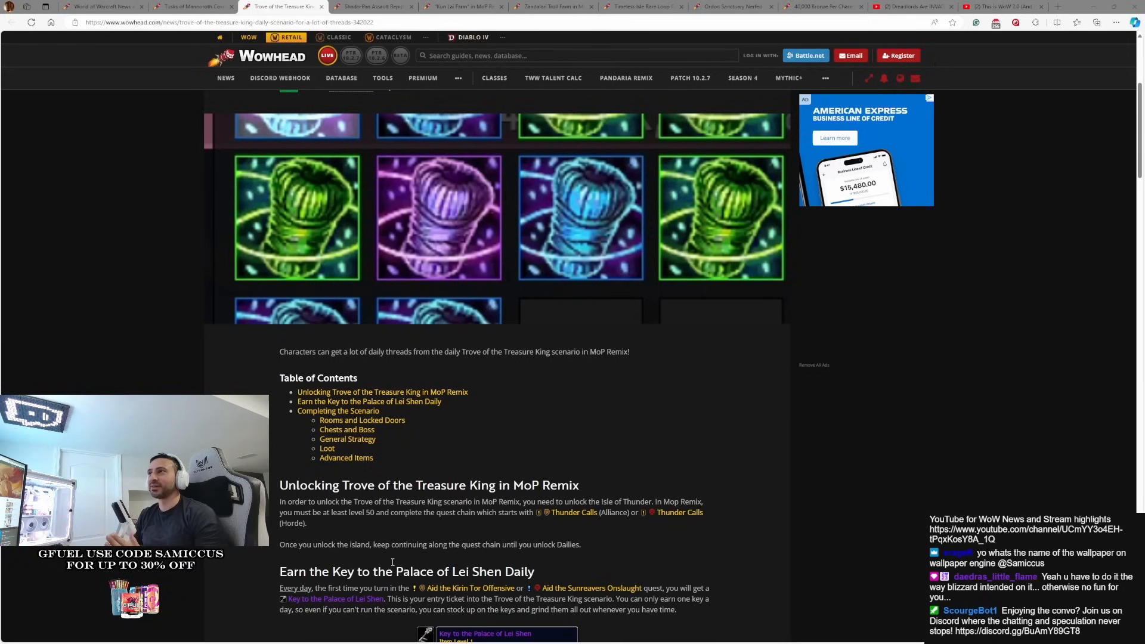
{"action": "scroll", "scroll_direction": "down", "scroll_amount": 3}
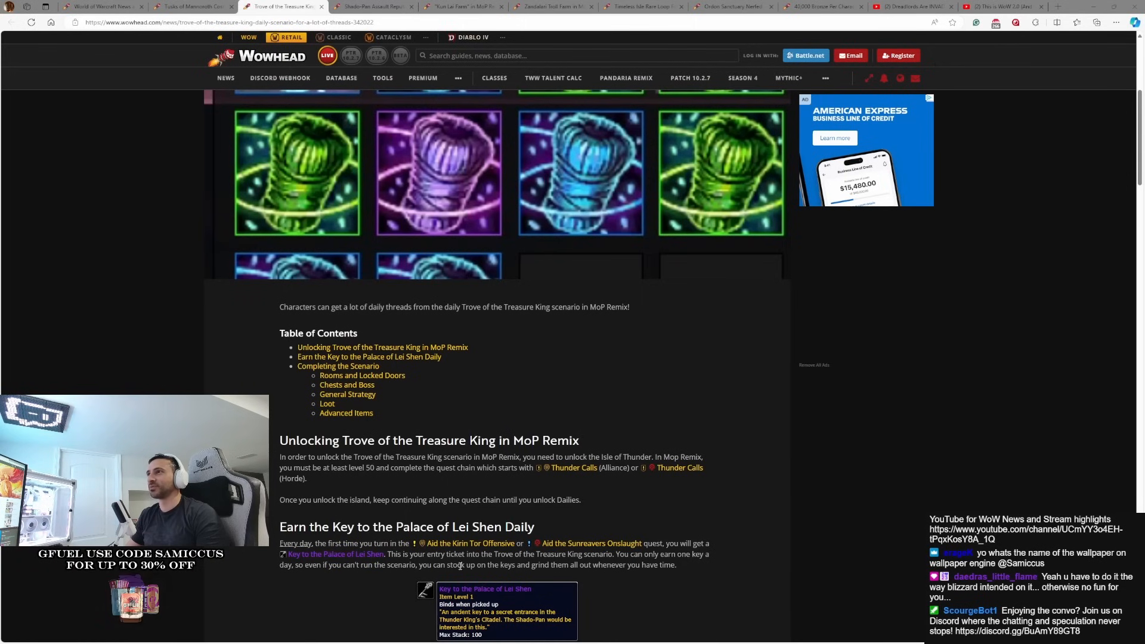
{"action": "scroll", "scroll_direction": "down", "scroll_amount": 3}
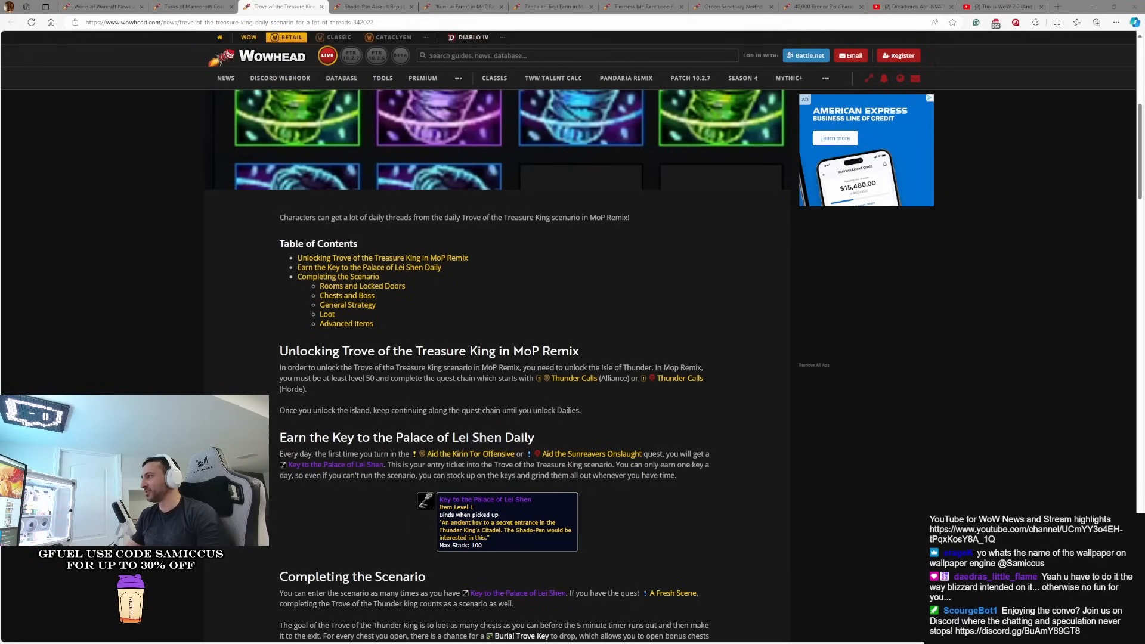
{"action": "scroll", "scroll_direction": "down", "scroll_amount": 3}
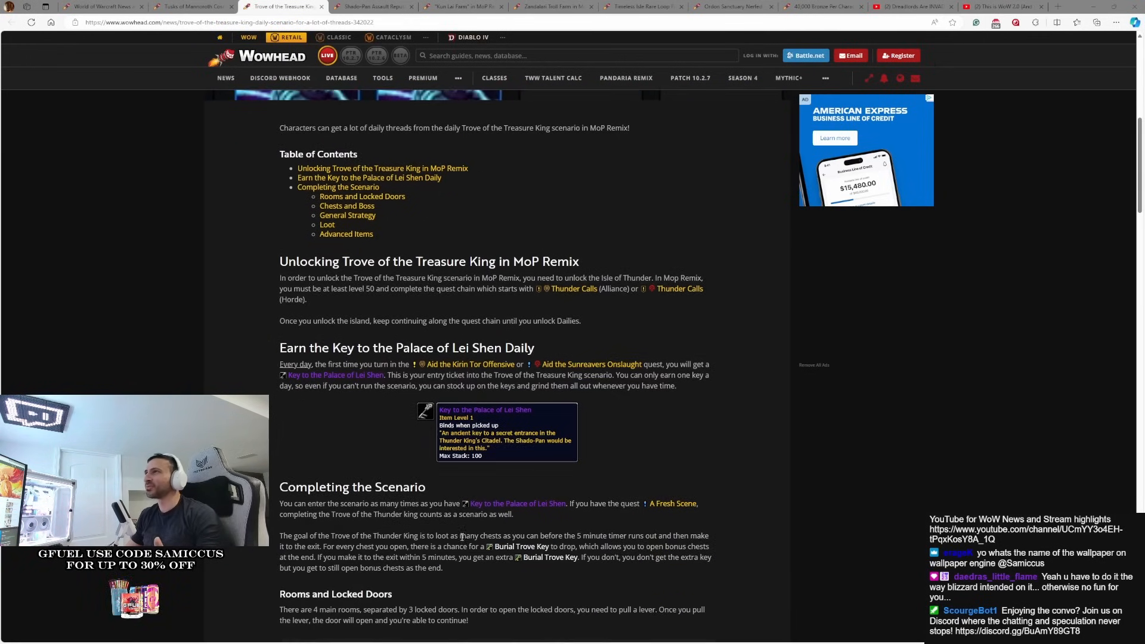
{"action": "scroll", "scroll_direction": "down", "scroll_amount": 3}
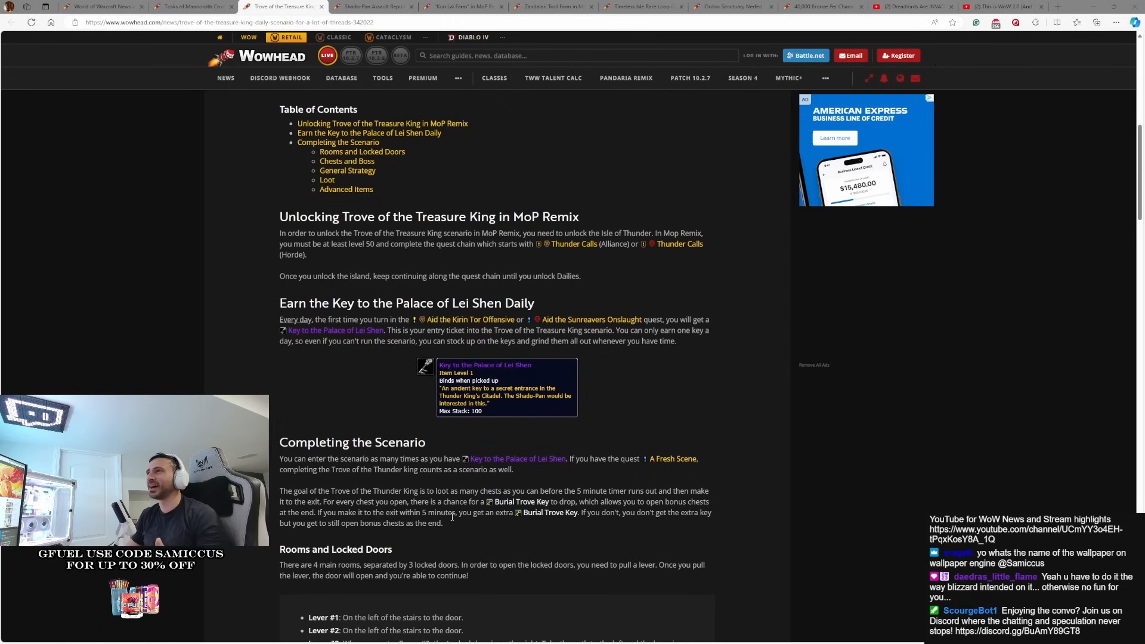
Read down to the Supplier Bao vendor items, then return to the top of the article
{"action": "scroll", "scroll_direction": "down", "scroll_amount": 3}
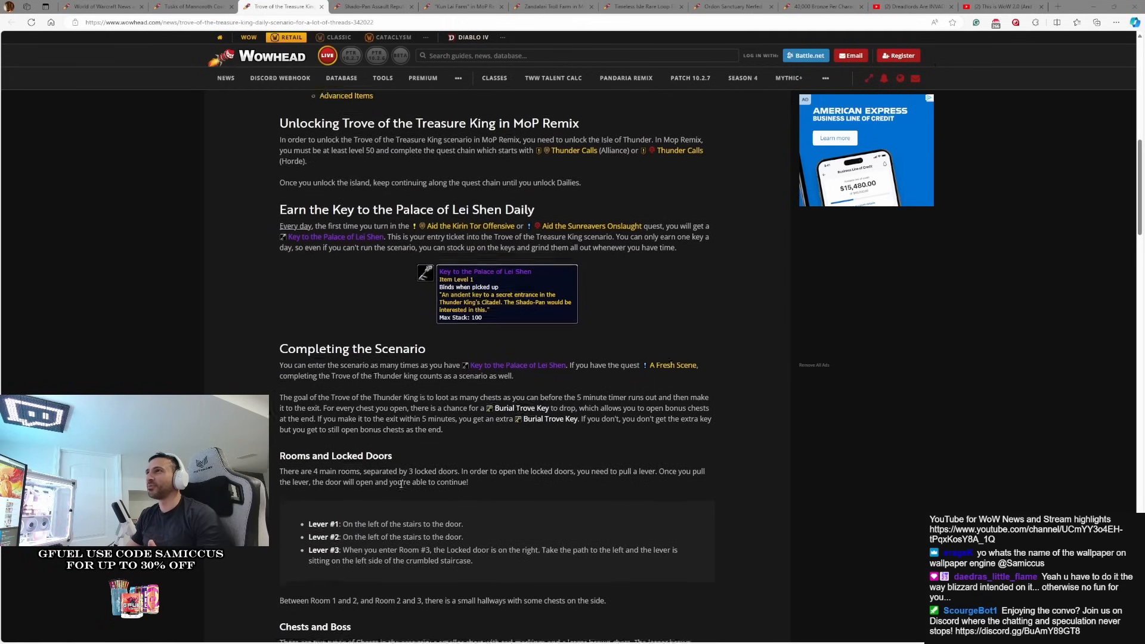
{"action": "scroll", "scroll_direction": "down", "scroll_amount": 3}
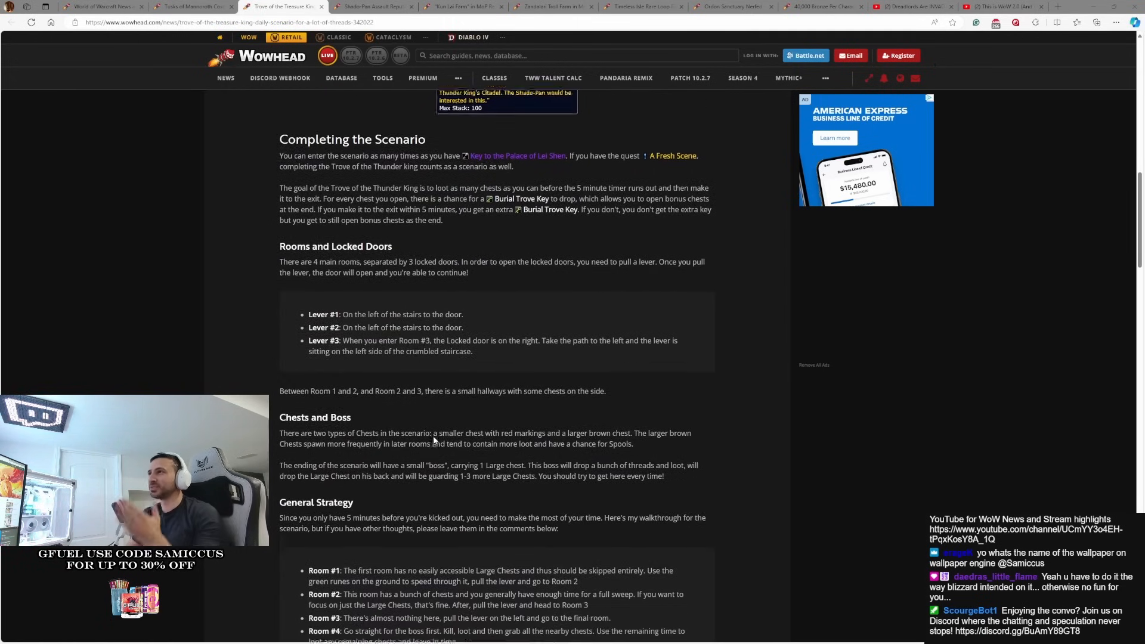
{"action": "scroll", "scroll_direction": "down", "scroll_amount": 3}
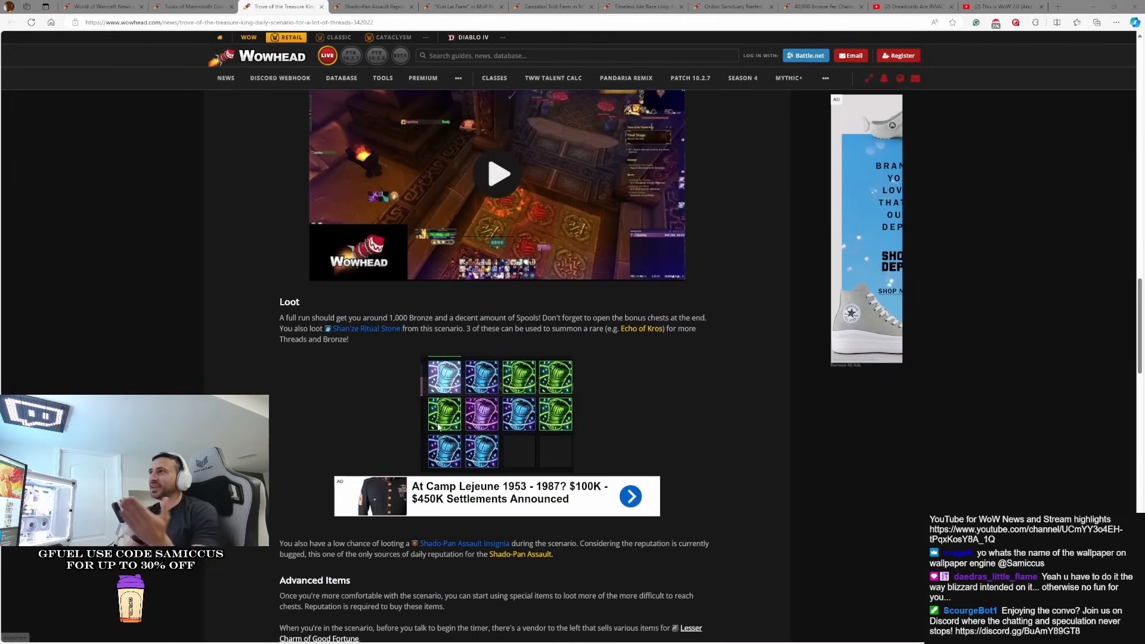
{"action": "scroll", "scroll_direction": "down", "scroll_amount": 3}
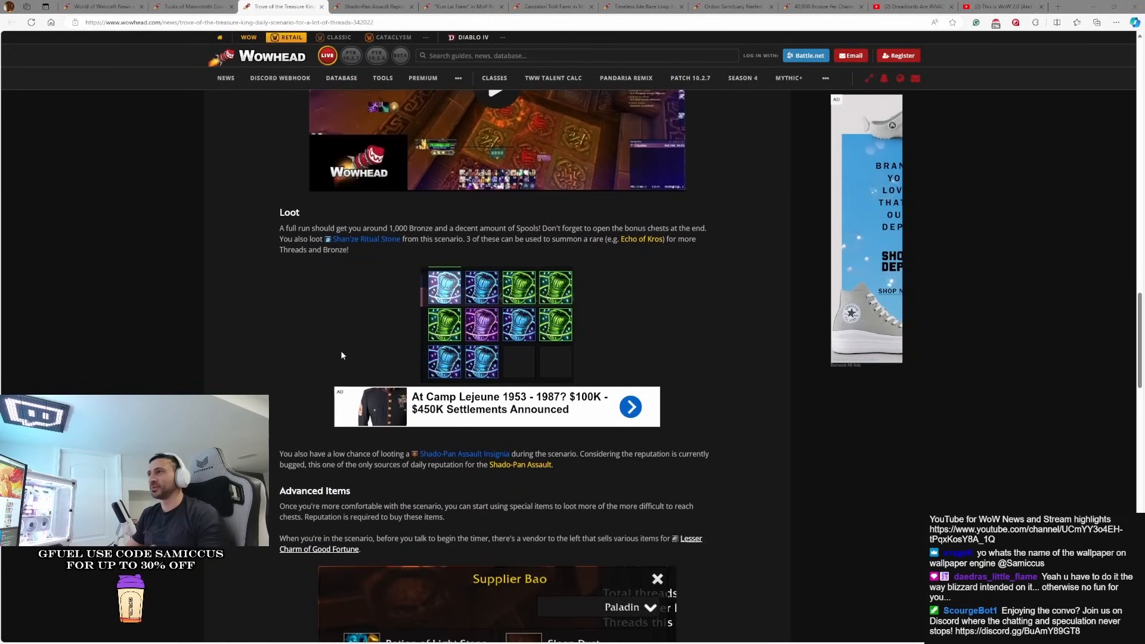
{"action": "scroll", "scroll_direction": "down", "scroll_amount": 3}
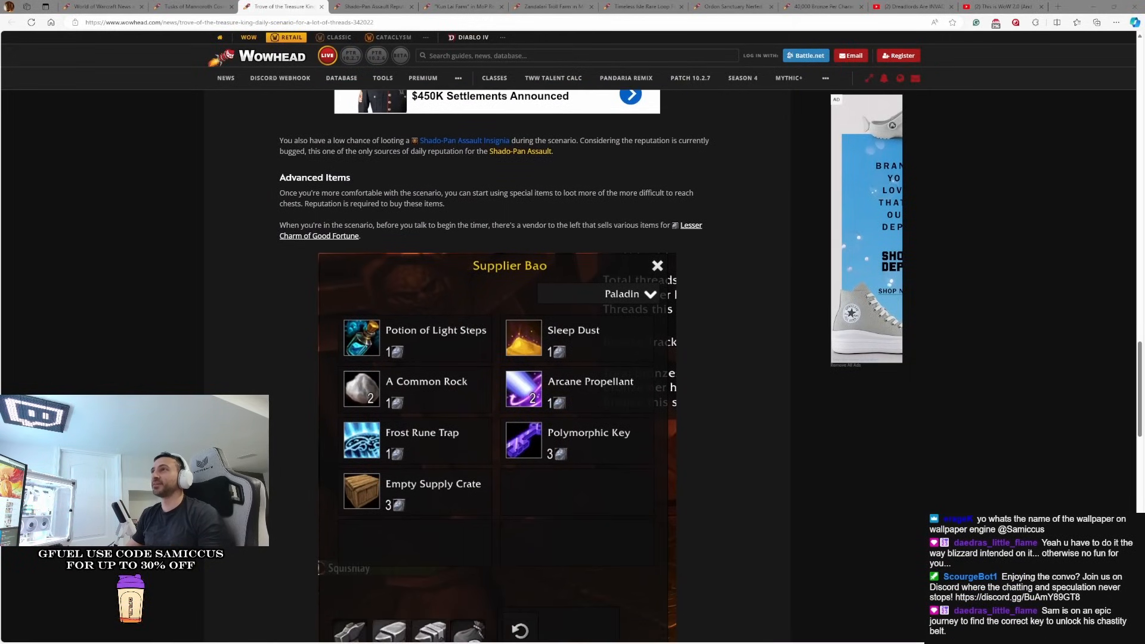
{"action": "scroll", "scroll_direction": "up", "scroll_amount": 3}
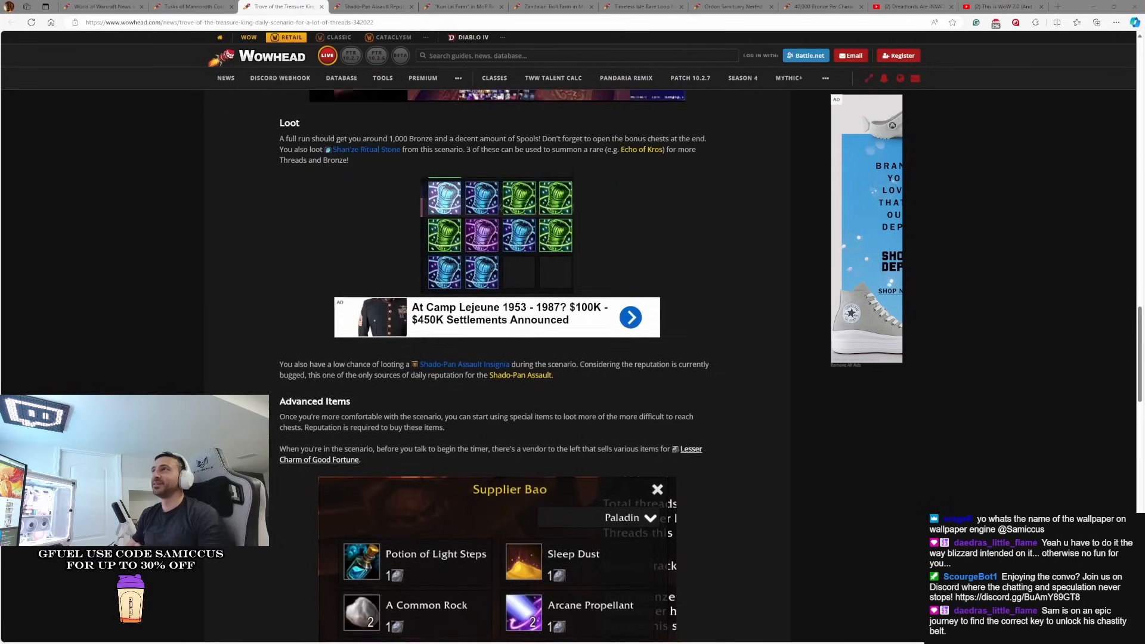
{"action": "scroll", "scroll_direction": "up", "scroll_amount": 3}
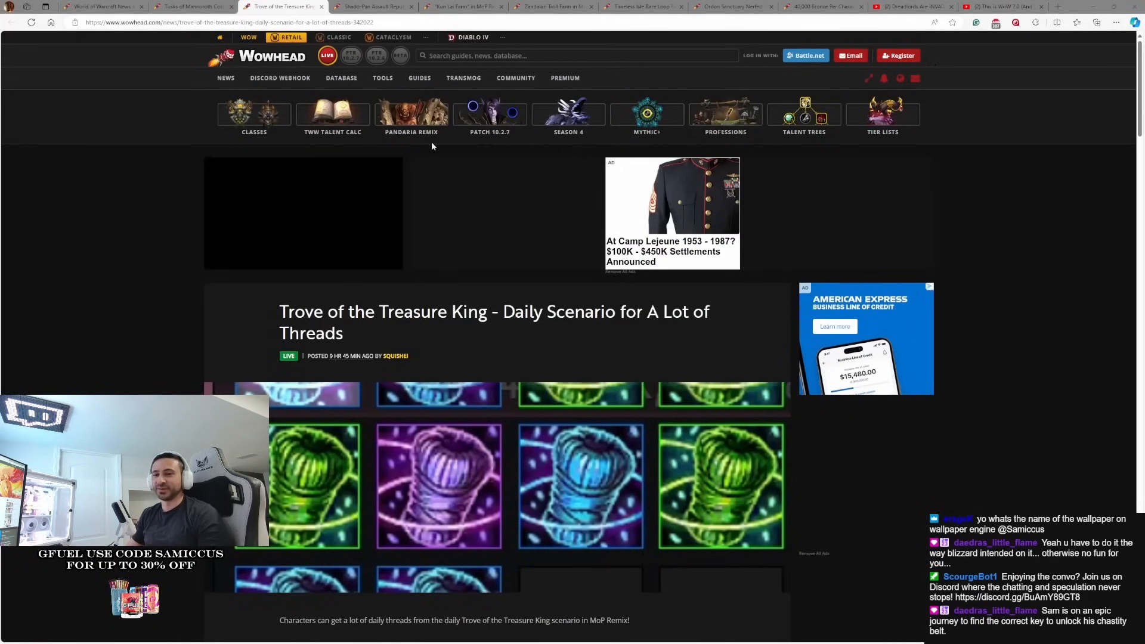
Switch to the Shado-Pan Assault Reputation Weekly Instead of Daily article
{"action": "left_click", "coordinate": [372, 7]}
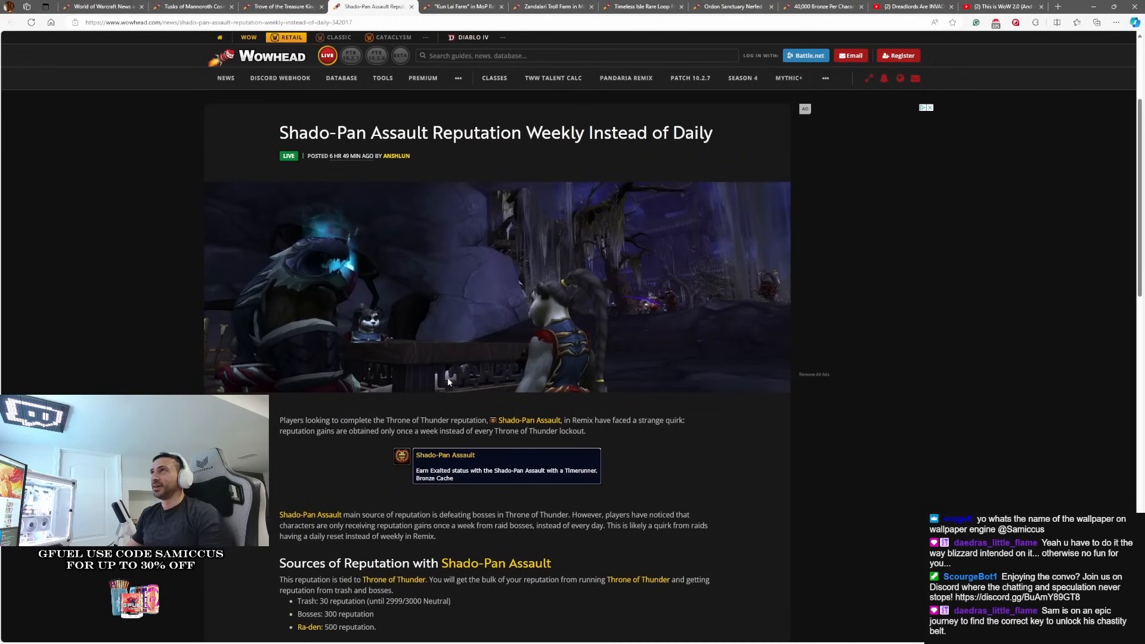
{"action": "mouse_move", "coordinate": [687, 185]}
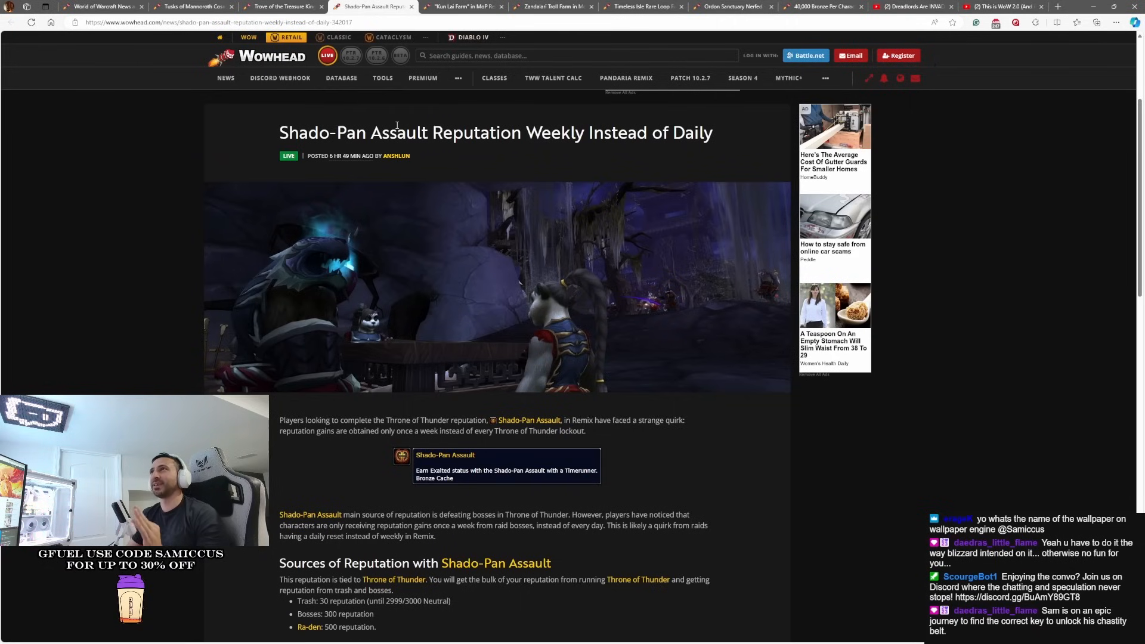
{"action": "mouse_move", "coordinate": [567, 154]}
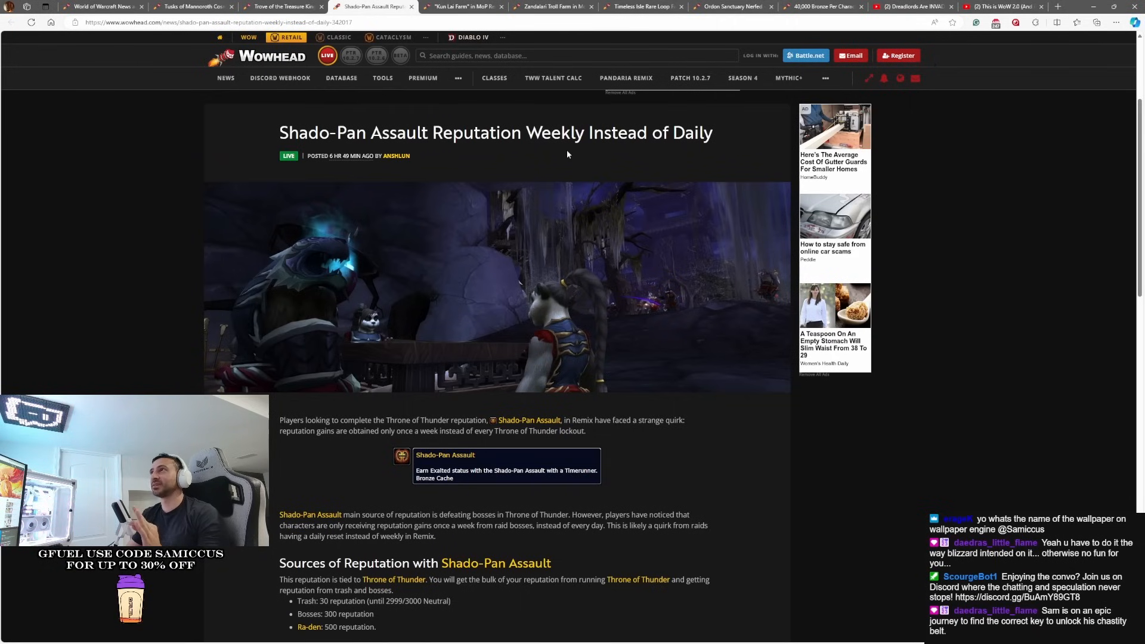
{"action": "mouse_move", "coordinate": [554, 447]}
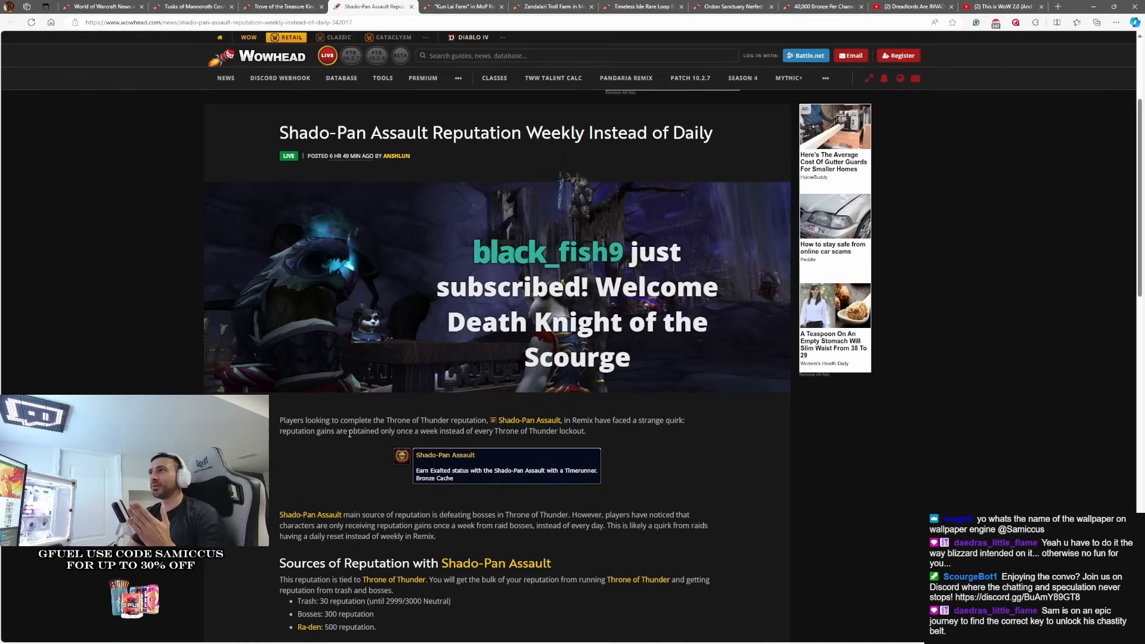
{"action": "mouse_move", "coordinate": [414, 443]}
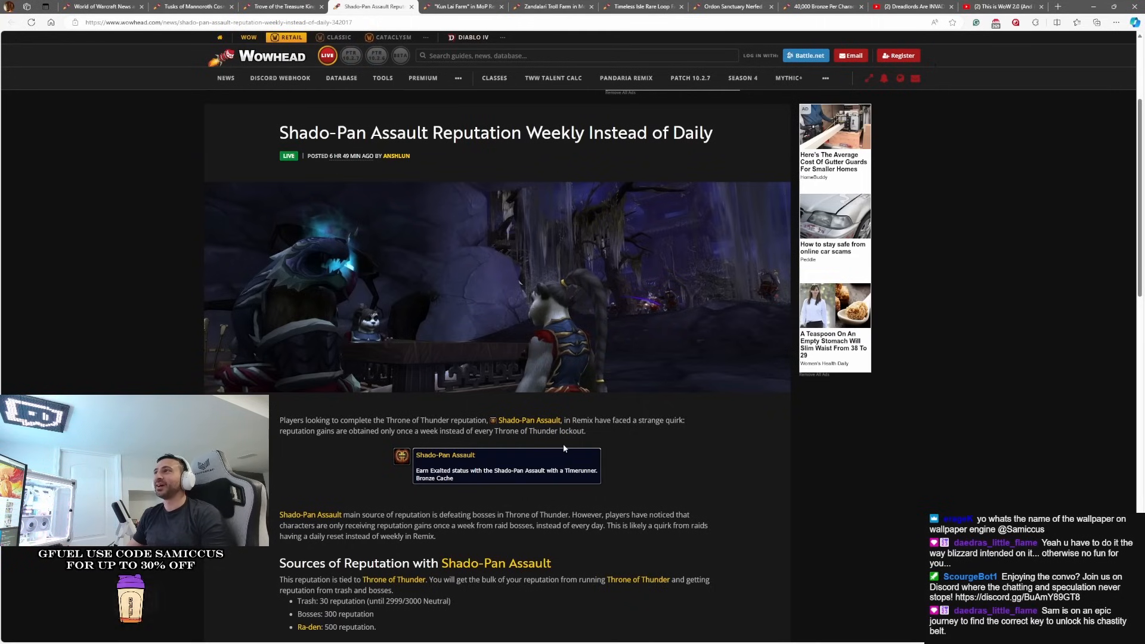
{"action": "mouse_move", "coordinate": [276, 582]}
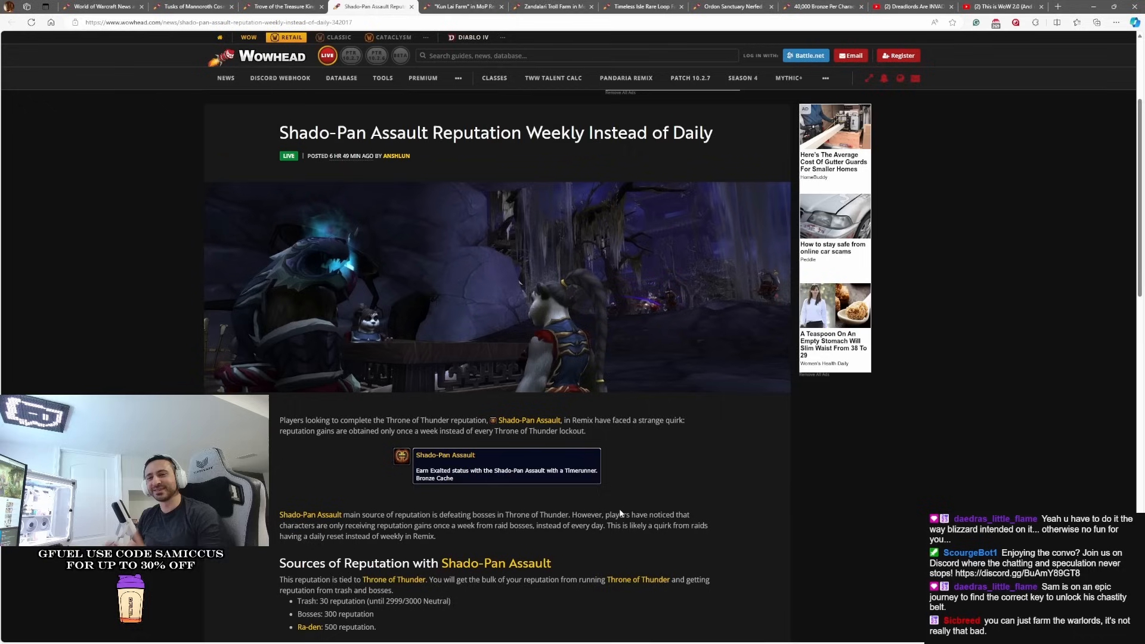
{"action": "mouse_move", "coordinate": [607, 494]}
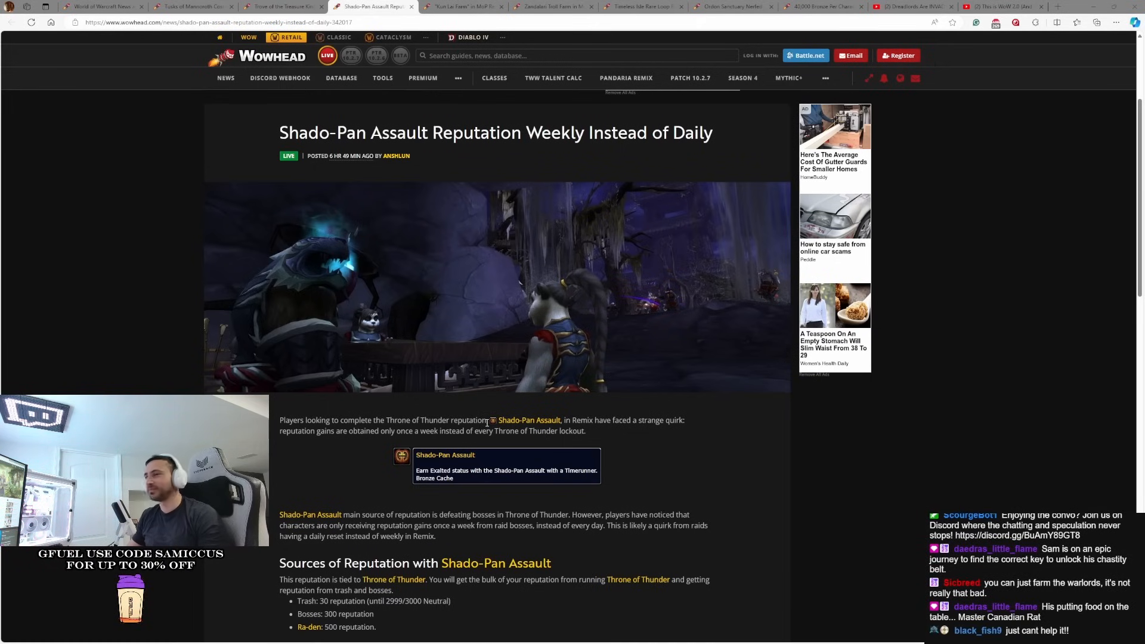
{"action": "mouse_move", "coordinate": [317, 330]}
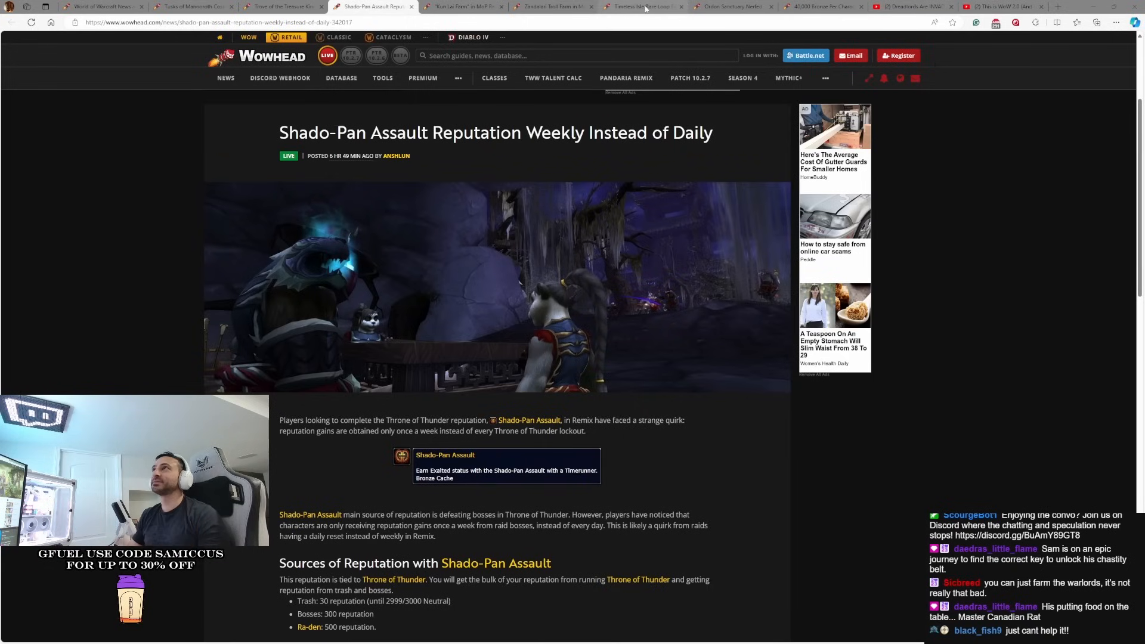
{"action": "mouse_move", "coordinate": [464, 7]}
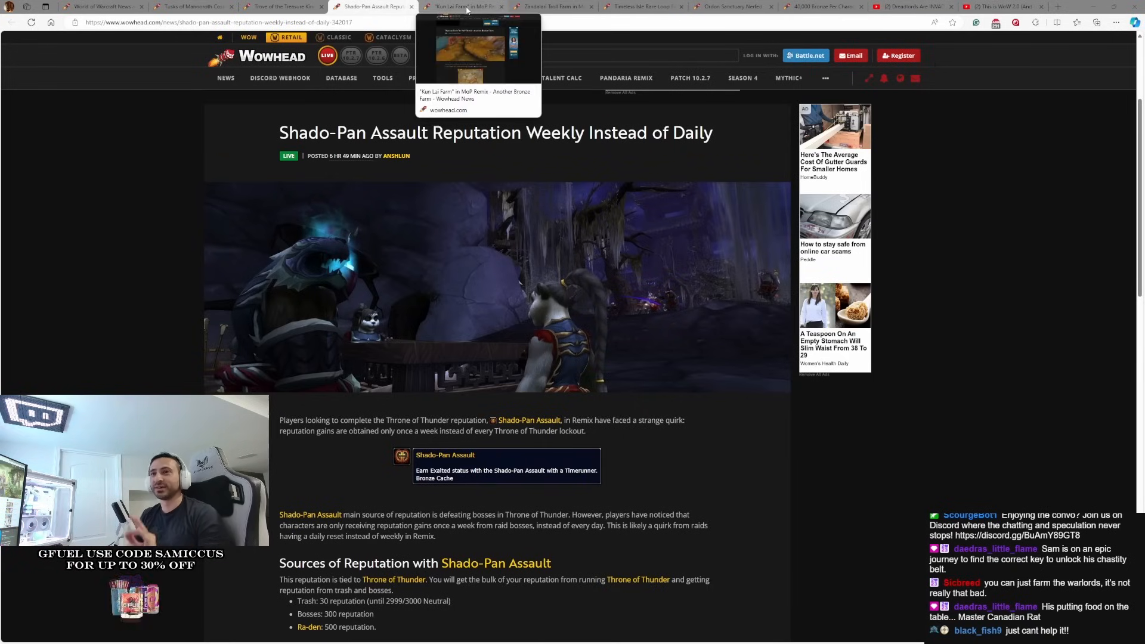
Switch to the Kun Lai Farm bronze farm article and view its Kun-Lai Summit map
{"action": "left_click", "coordinate": [461, 7]}
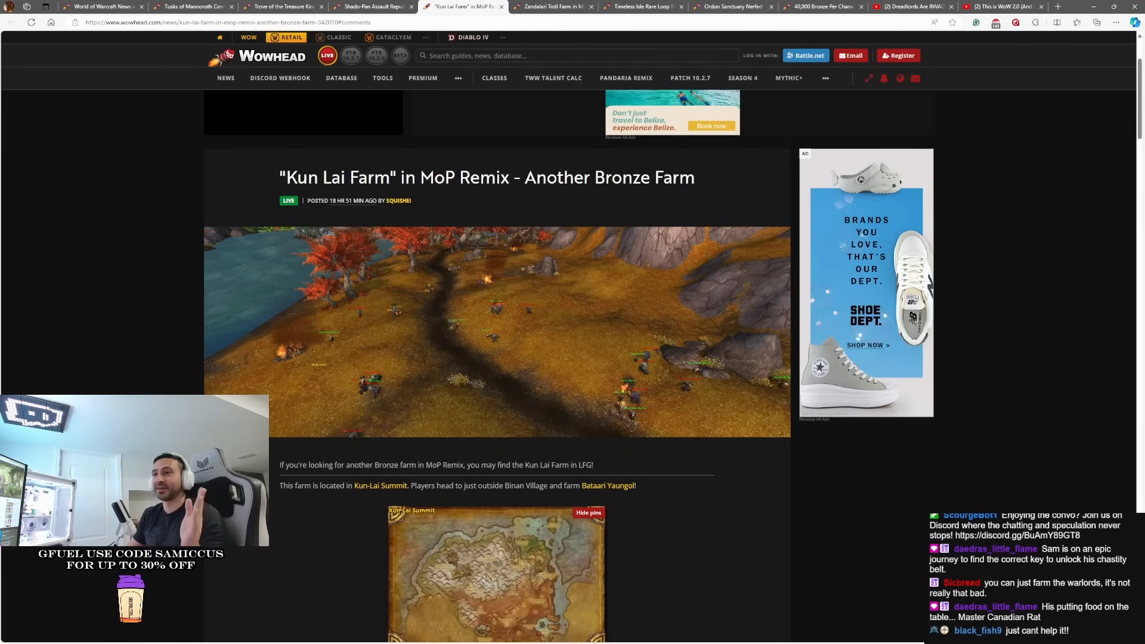
{"action": "mouse_move", "coordinate": [622, 512]}
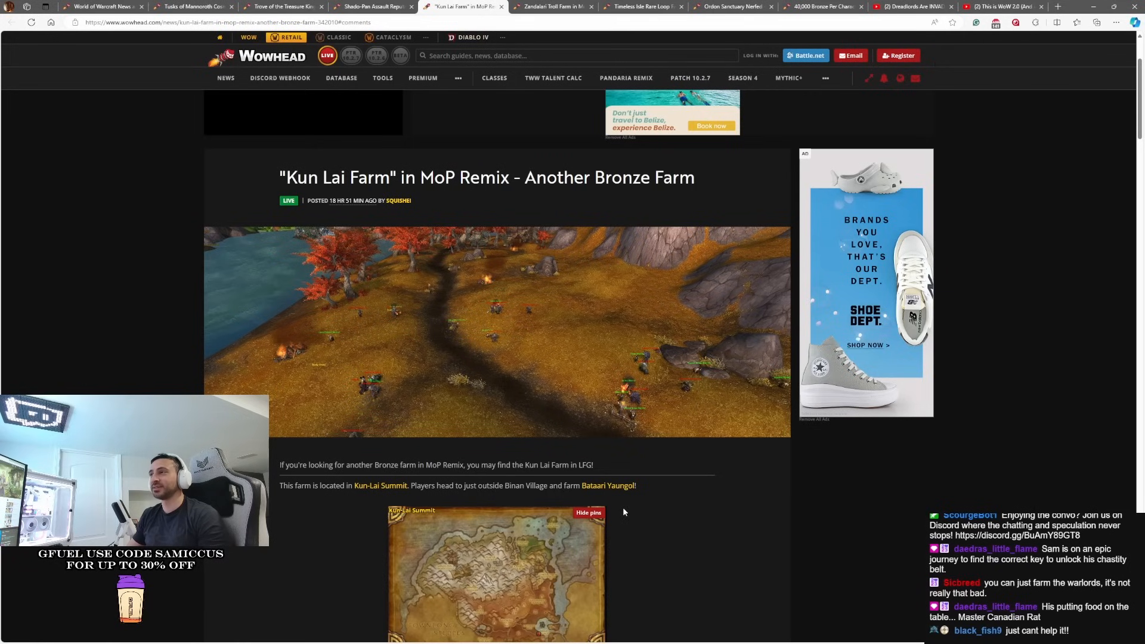
{"action": "mouse_move", "coordinate": [576, 363]}
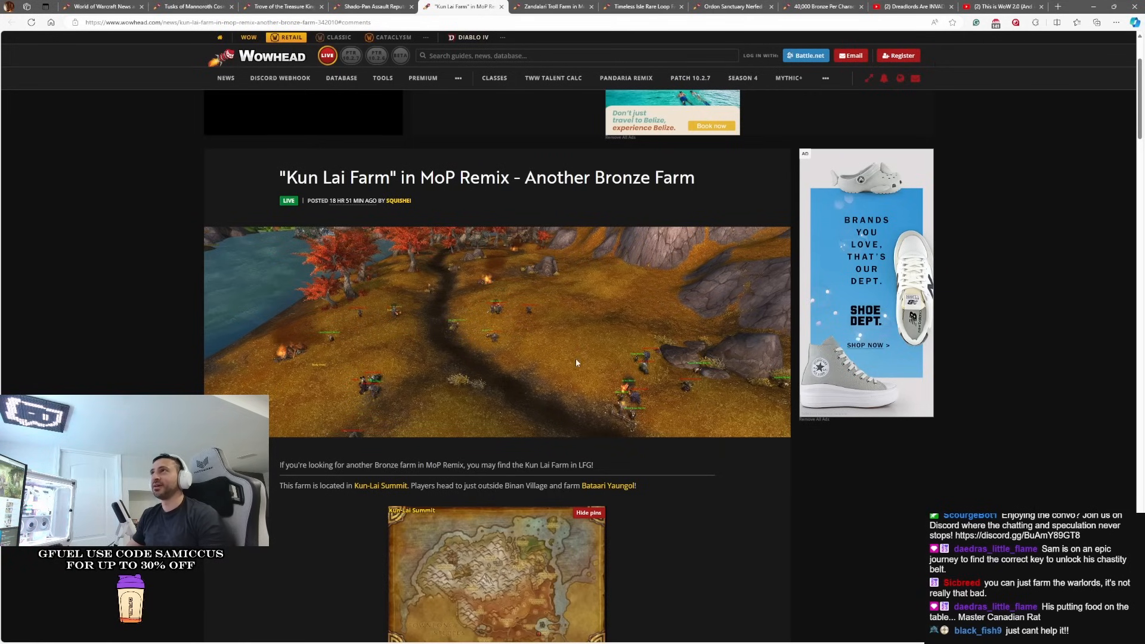
{"action": "scroll", "scroll_direction": "down", "scroll_amount": 3}
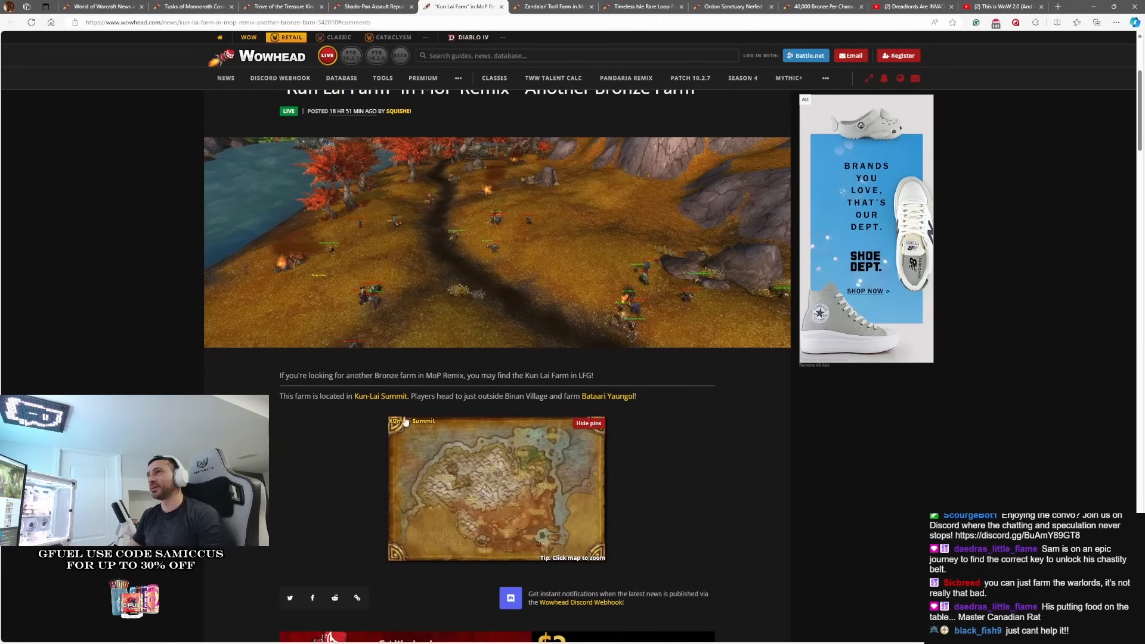
{"action": "mouse_move", "coordinate": [596, 584]}
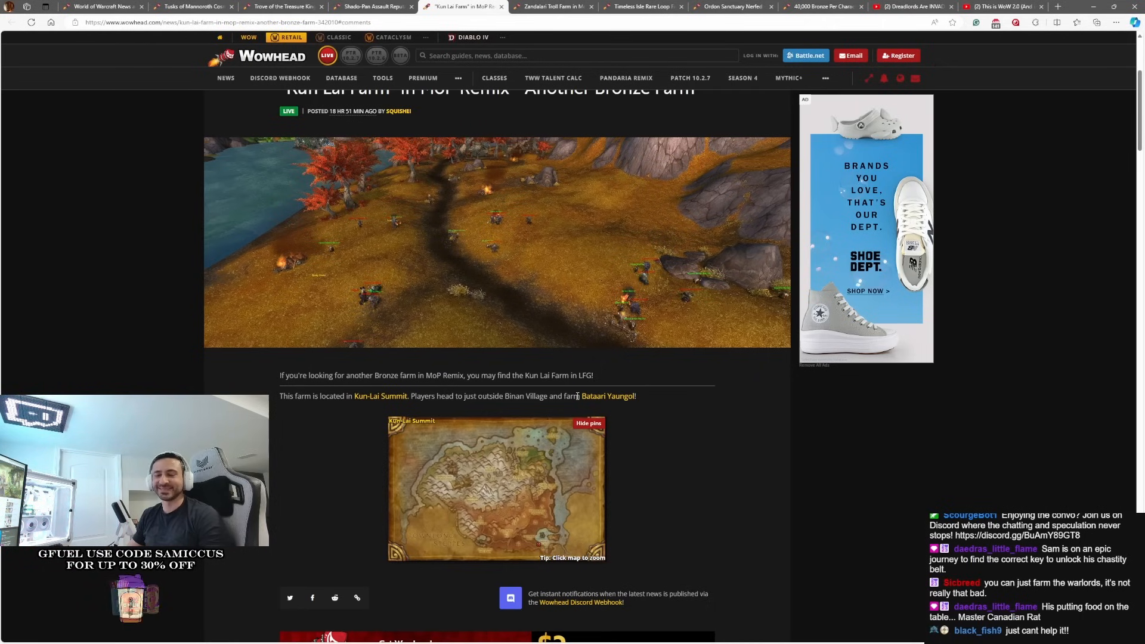
{"action": "mouse_move", "coordinate": [552, 6]}
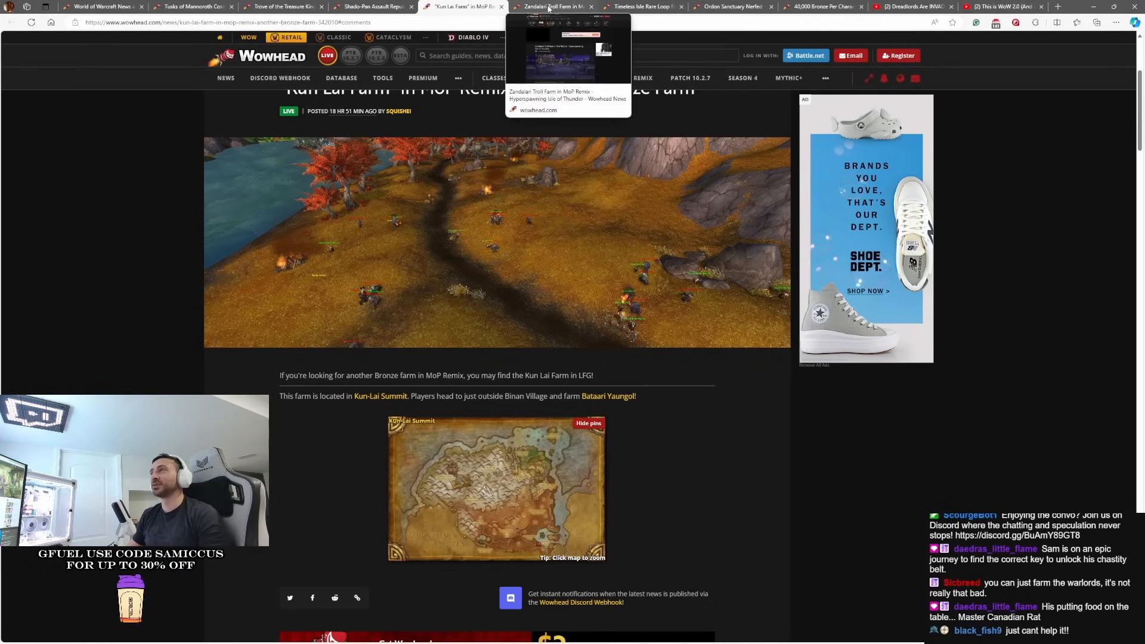
Read through the Zandalari Troll Farm article, then move on to the Timeless Isle Rare Loop Farm article
{"action": "left_click", "coordinate": [551, 7]}
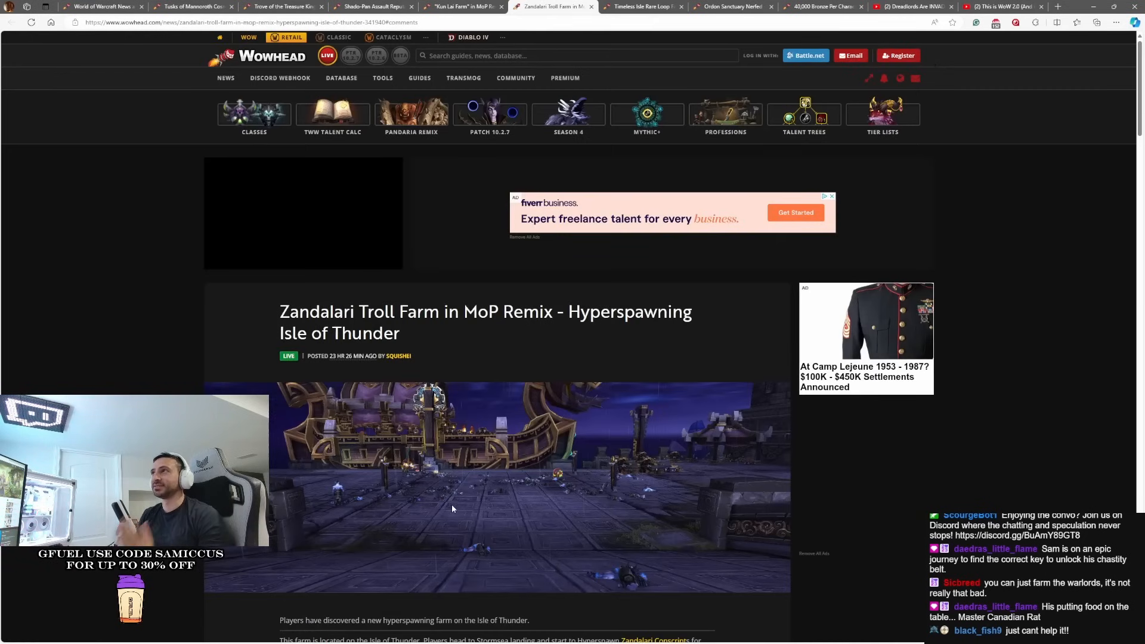
{"action": "scroll", "scroll_direction": "down", "scroll_amount": 3}
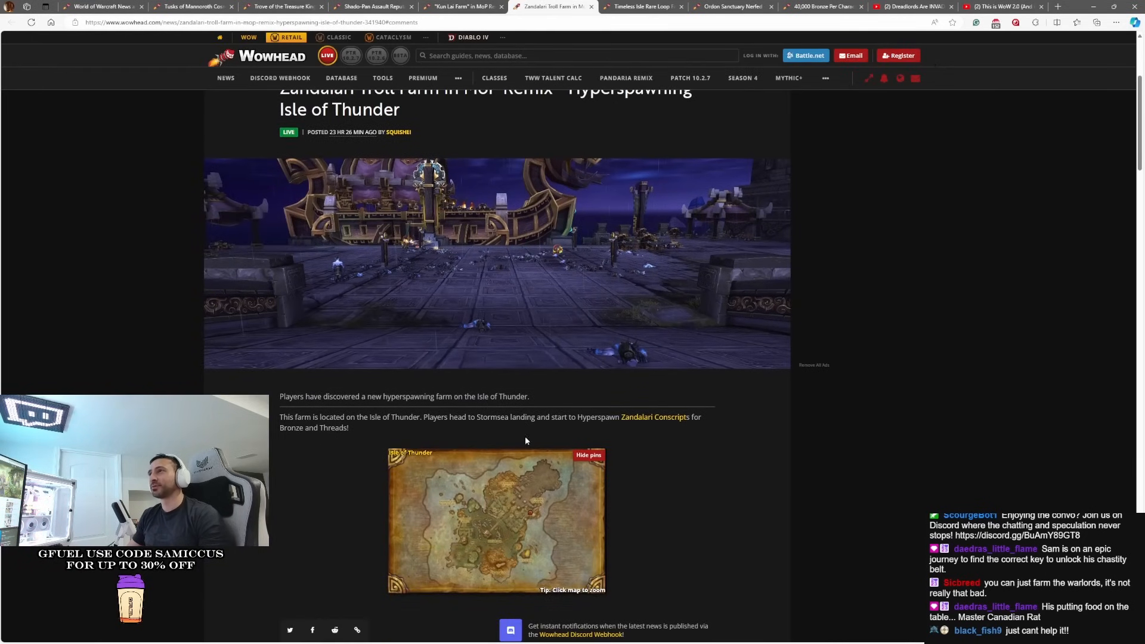
{"action": "mouse_move", "coordinate": [672, 448]}
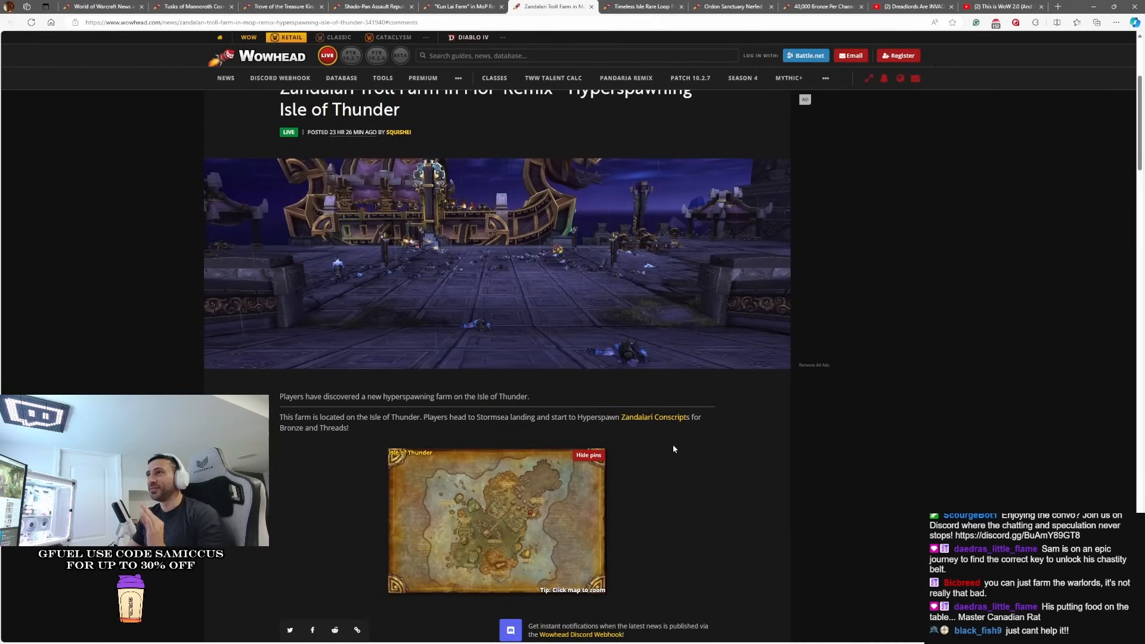
{"action": "scroll", "scroll_direction": "down", "scroll_amount": 3}
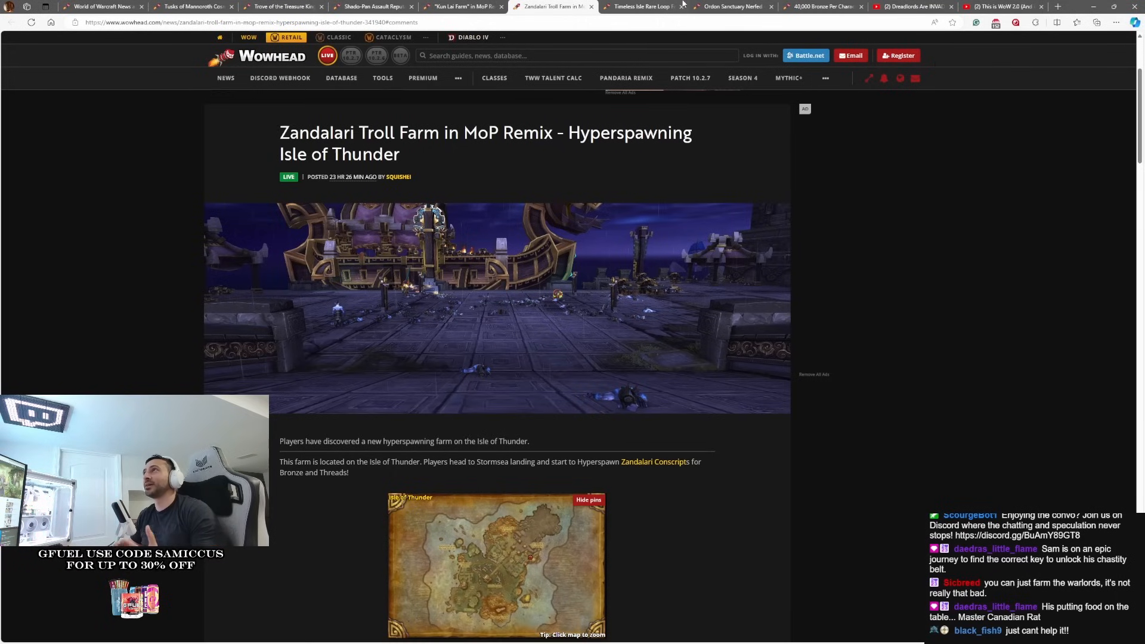
{"action": "mouse_move", "coordinate": [642, 7]}
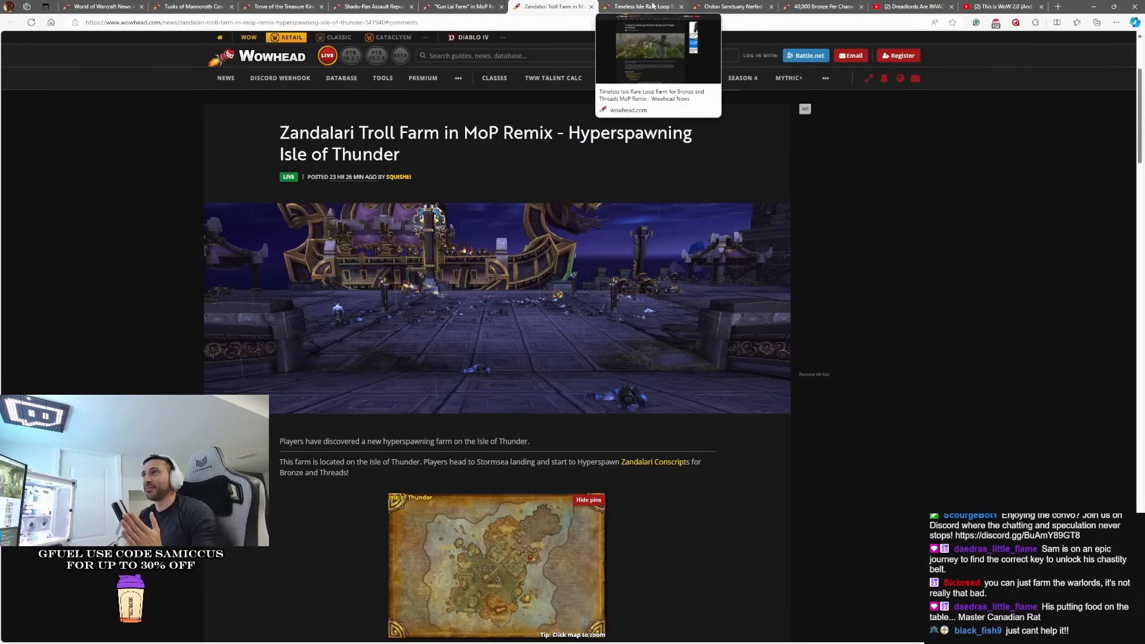
{"action": "left_click", "coordinate": [643, 8]}
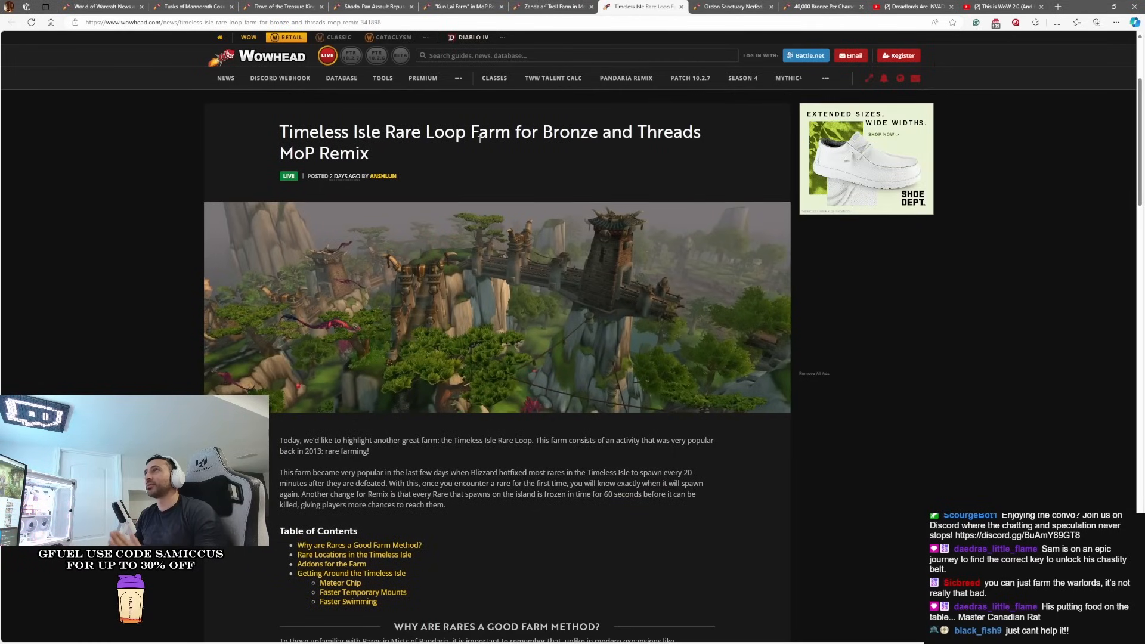
Read down the Timeless Isle Rare Loop article, then switch to the Ordon Sanctuary Nerfed article
{"action": "scroll", "scroll_direction": "down", "scroll_amount": 3}
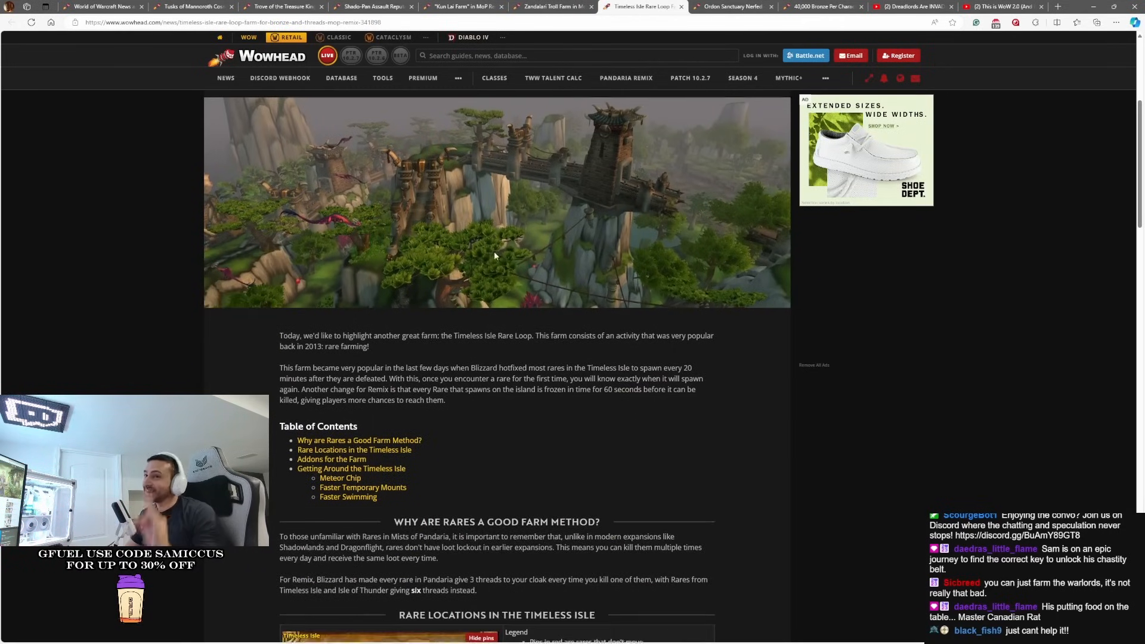
{"action": "scroll", "scroll_direction": "down", "scroll_amount": 3}
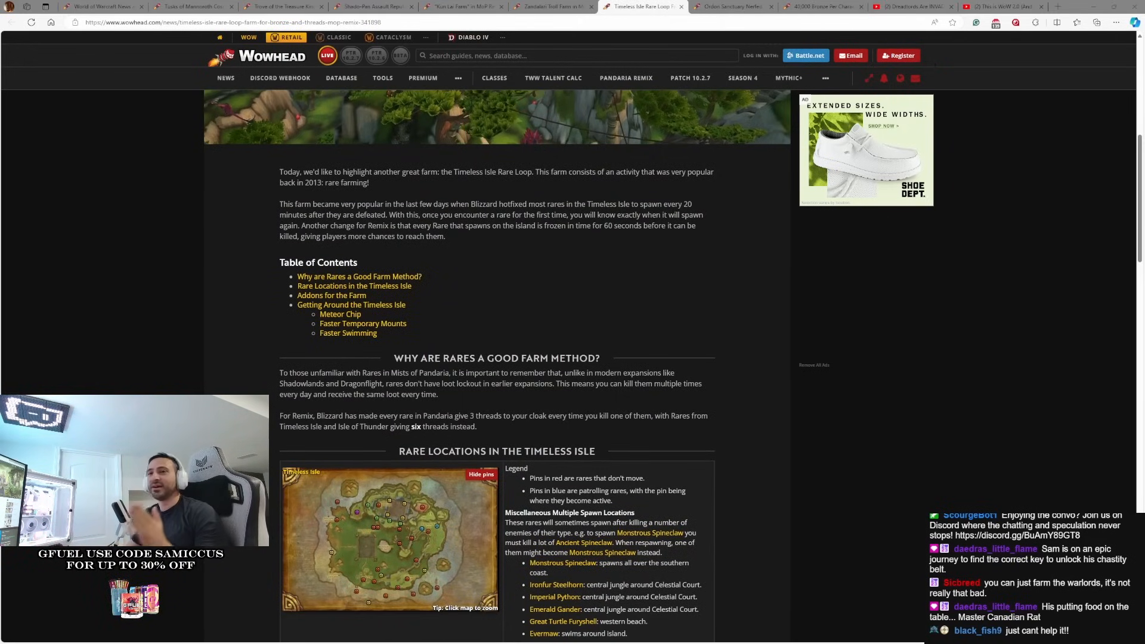
{"action": "mouse_move", "coordinate": [718, 588]}
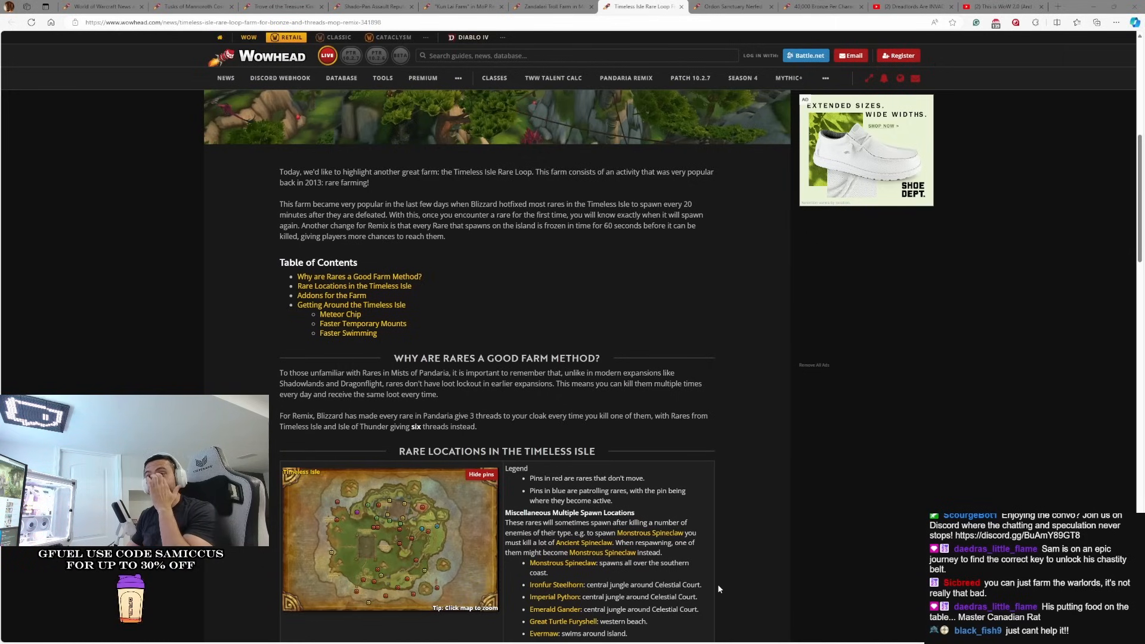
{"action": "mouse_move", "coordinate": [406, 327]}
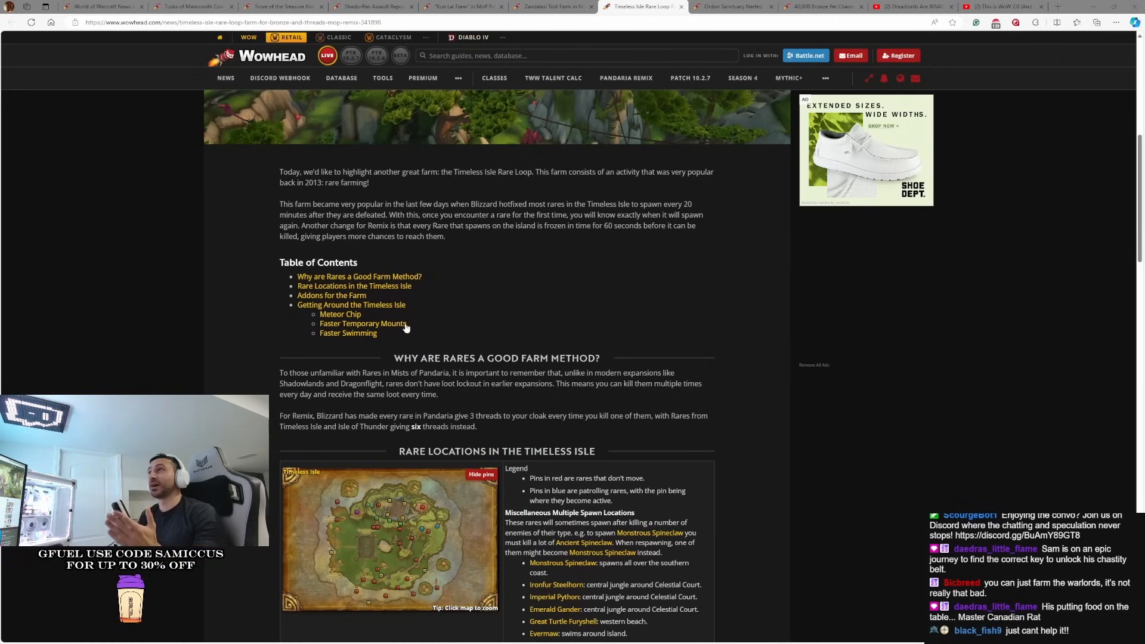
{"action": "mouse_move", "coordinate": [472, 279]}
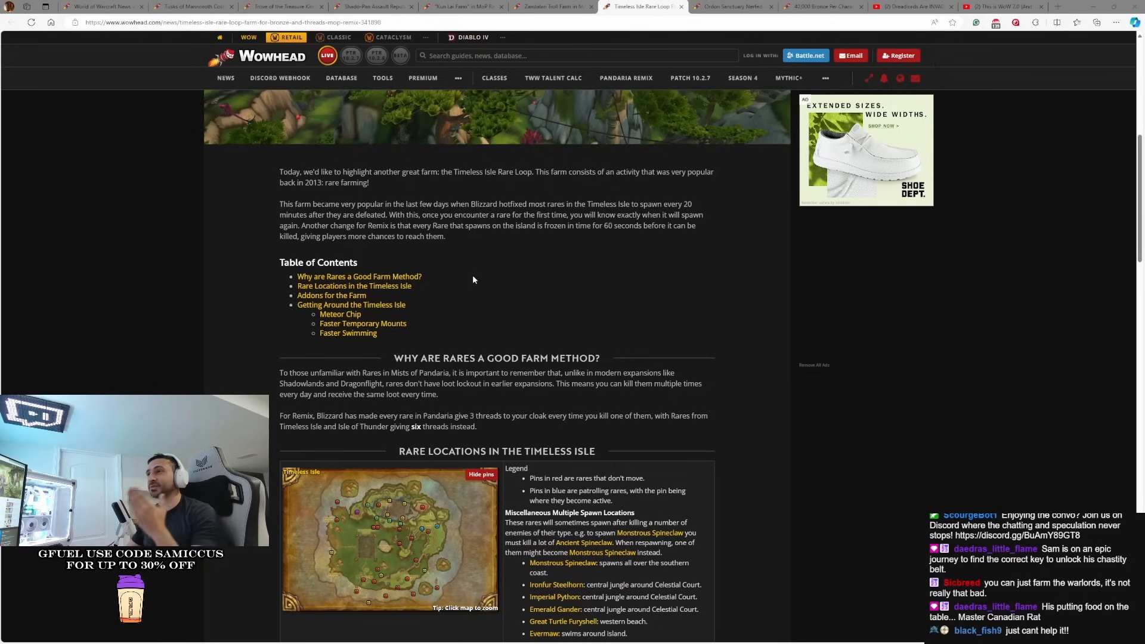
{"action": "mouse_move", "coordinate": [509, 203]}
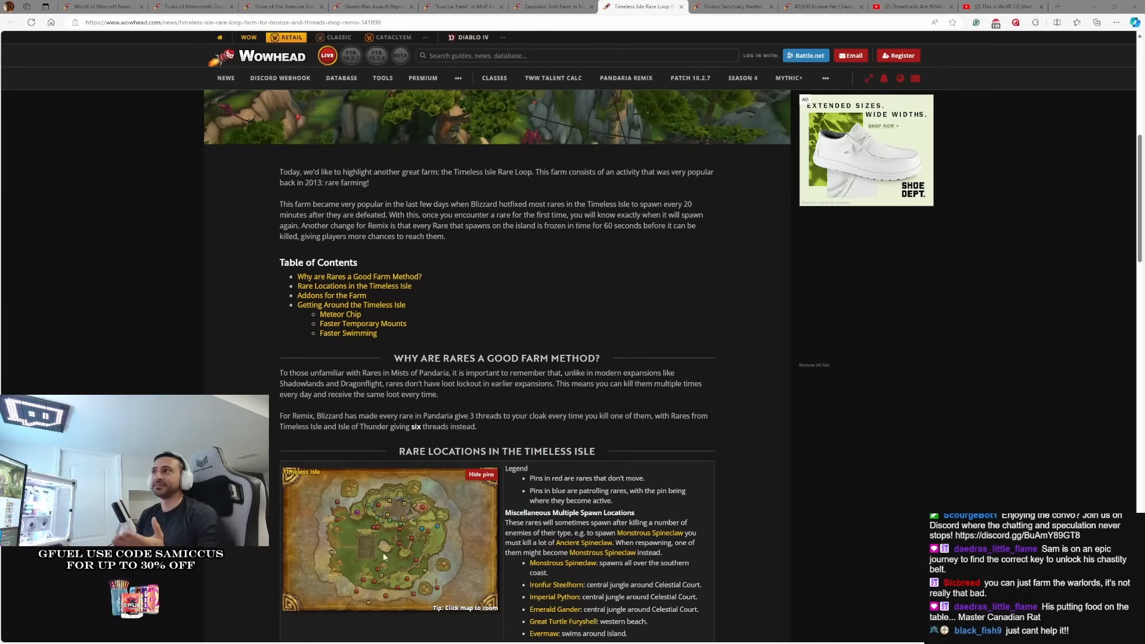
{"action": "mouse_move", "coordinate": [464, 609]}
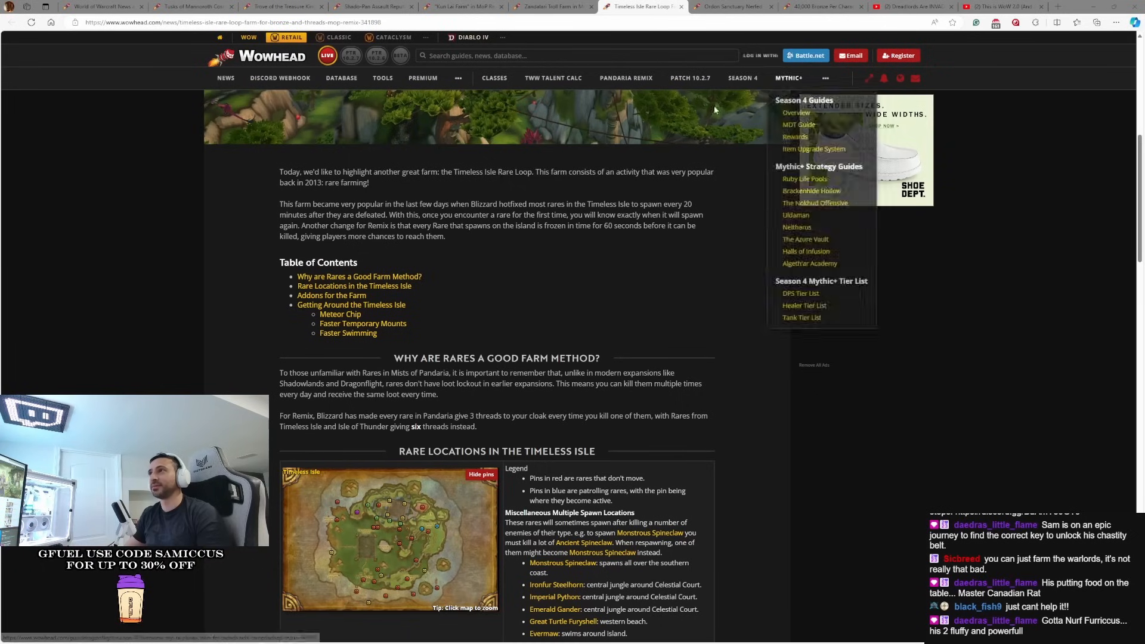
{"action": "mouse_move", "coordinate": [624, 252]}
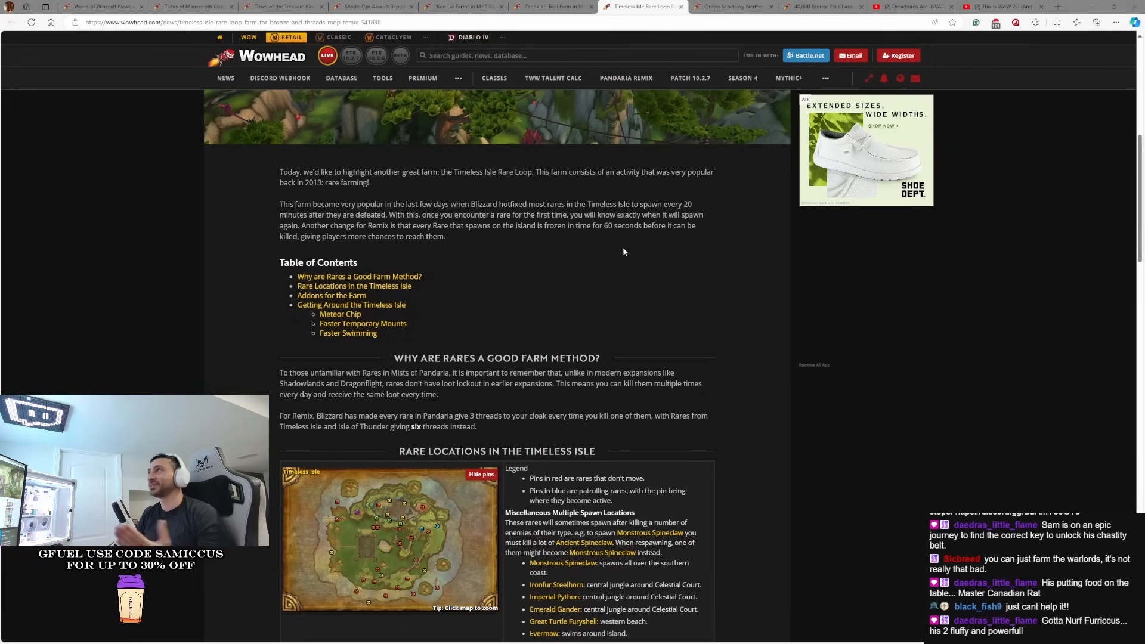
{"action": "mouse_move", "coordinate": [709, 263]}
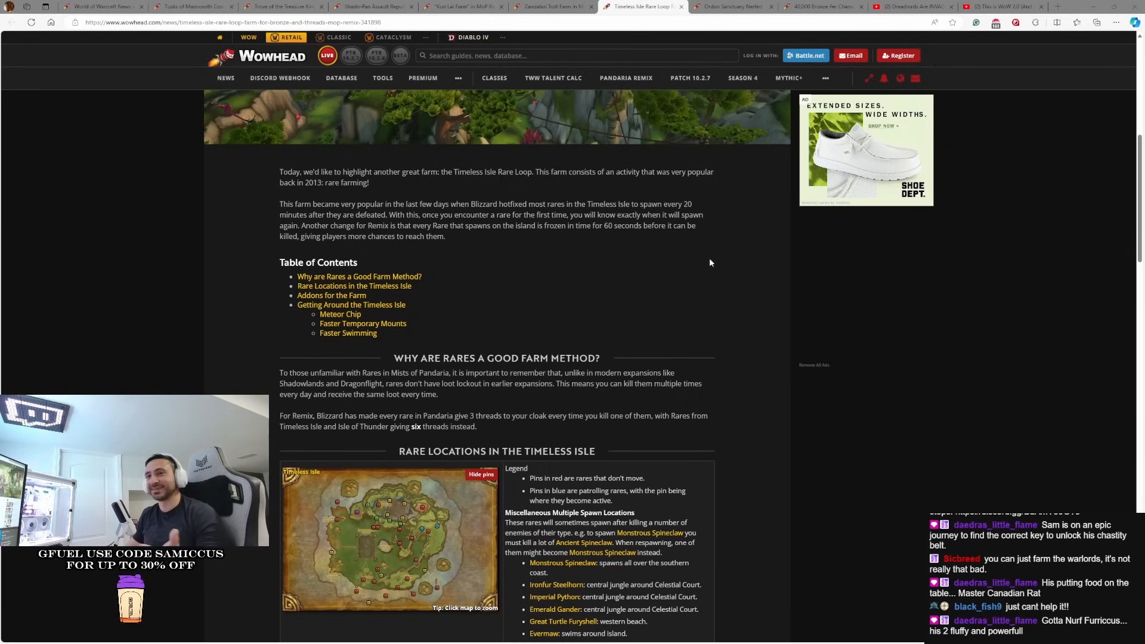
{"action": "mouse_move", "coordinate": [653, 243]}
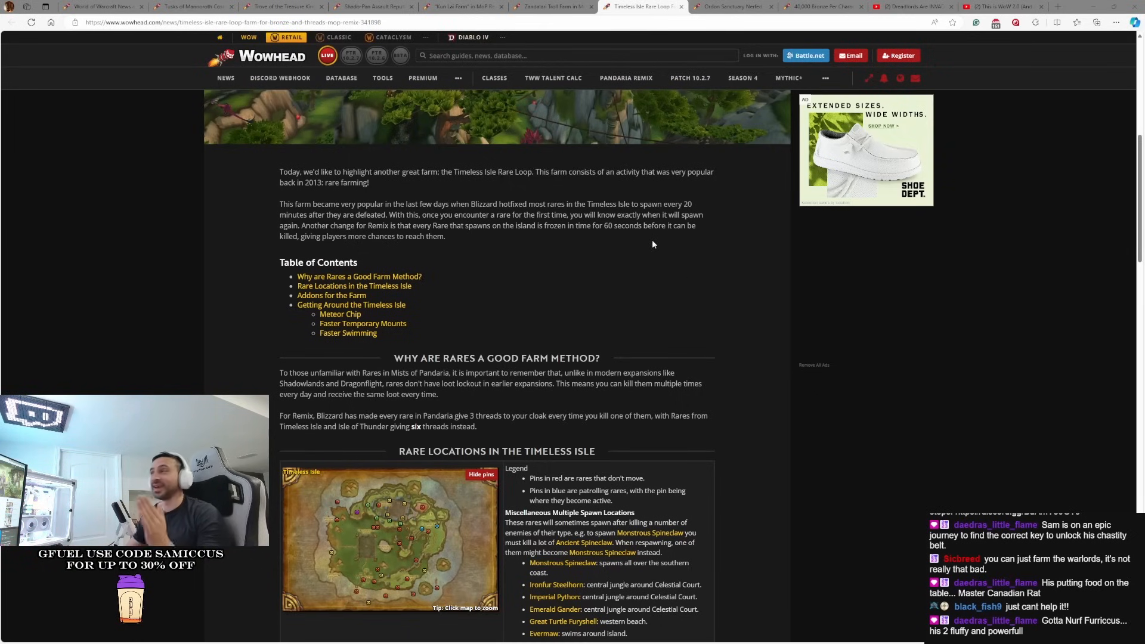
{"action": "mouse_move", "coordinate": [359, 620]}
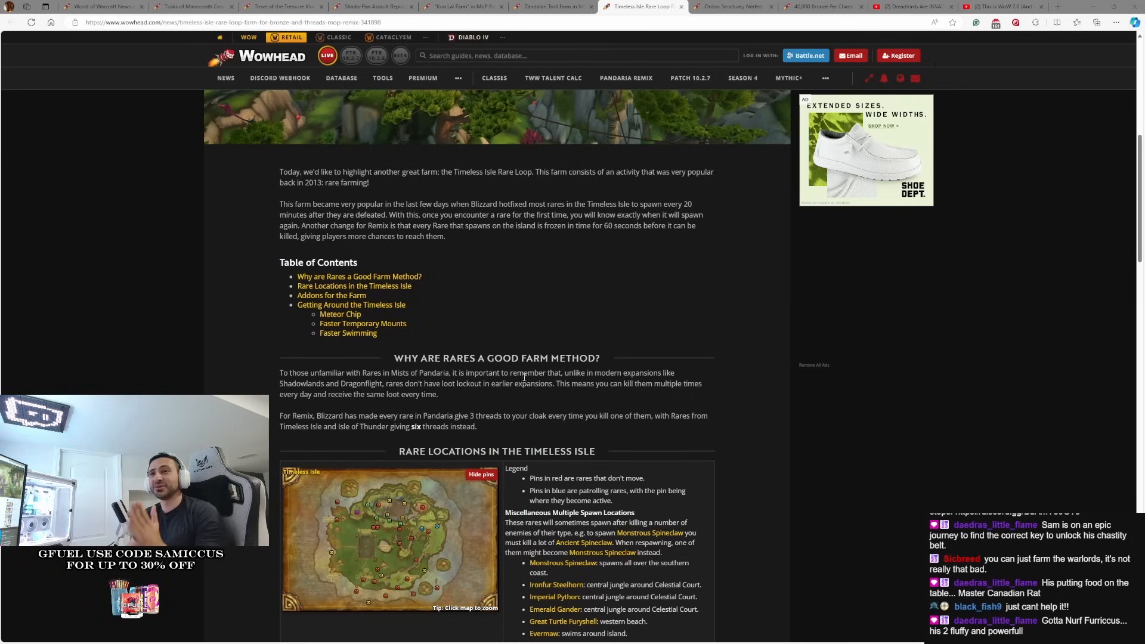
{"action": "mouse_move", "coordinate": [623, 292]}
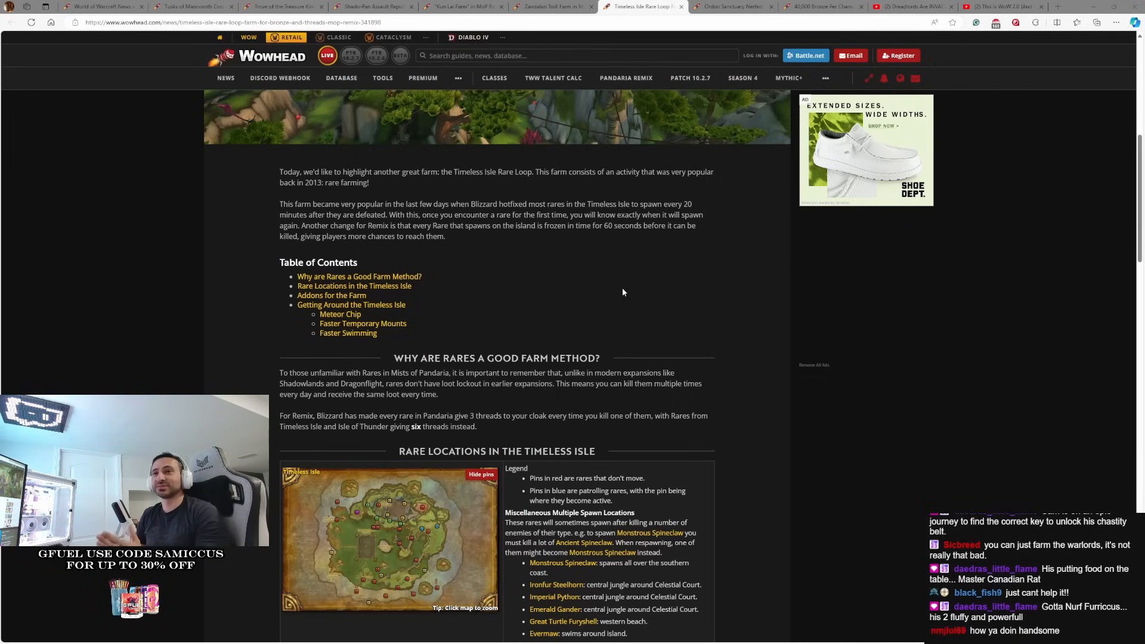
{"action": "mouse_move", "coordinate": [634, 212]}
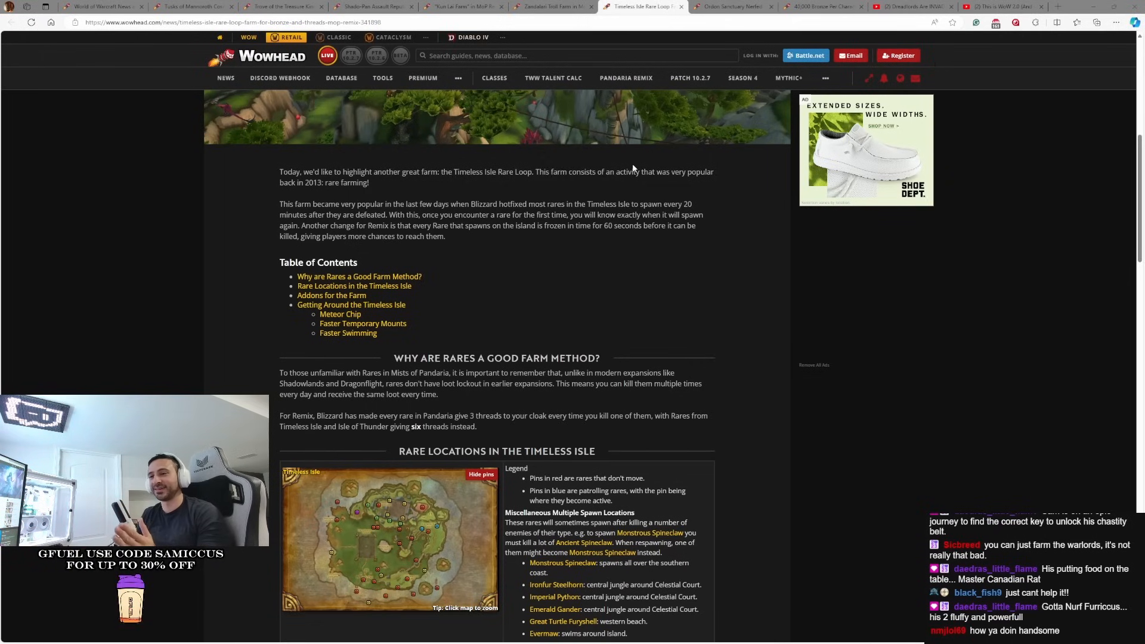
{"action": "mouse_move", "coordinate": [619, 396]}
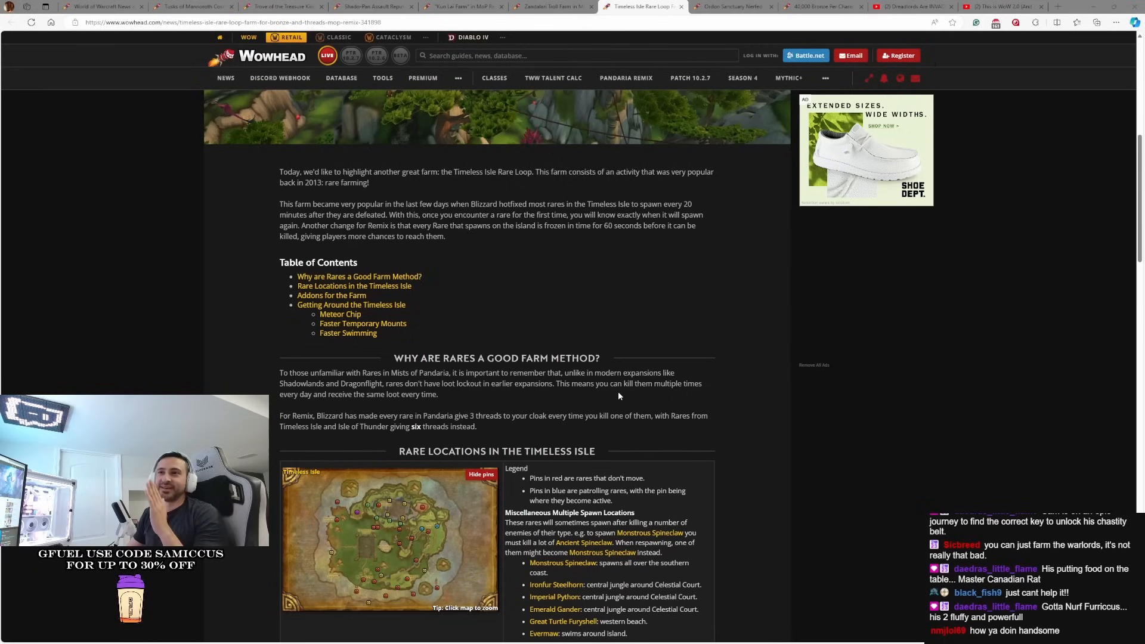
{"action": "mouse_move", "coordinate": [615, 392]}
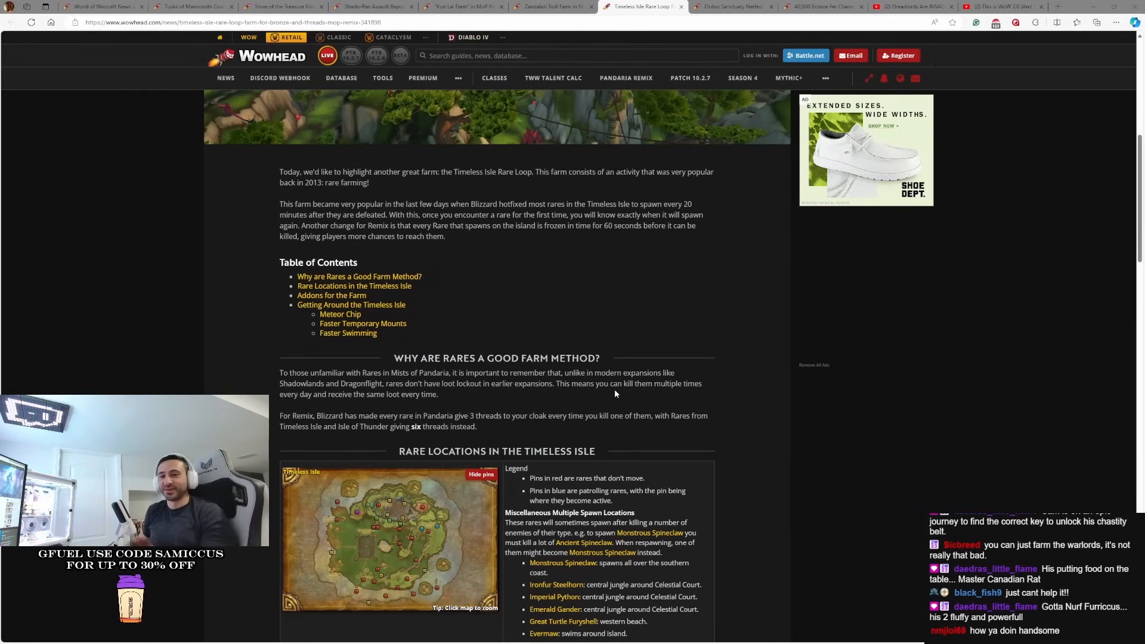
{"action": "left_click", "coordinate": [730, 7]}
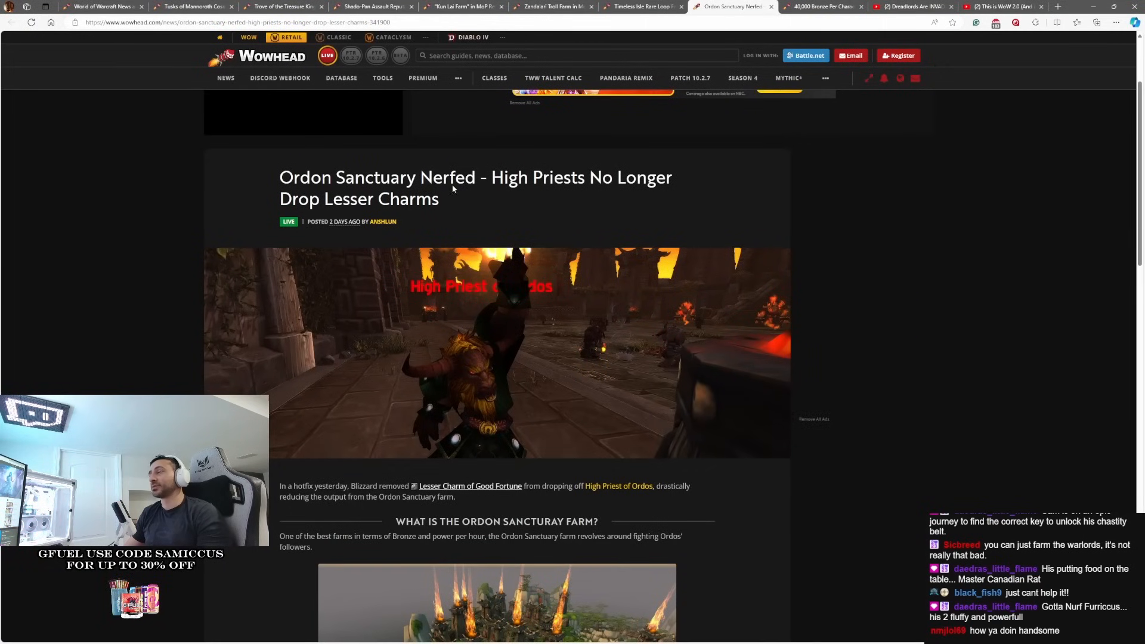
{"action": "mouse_move", "coordinate": [588, 206]}
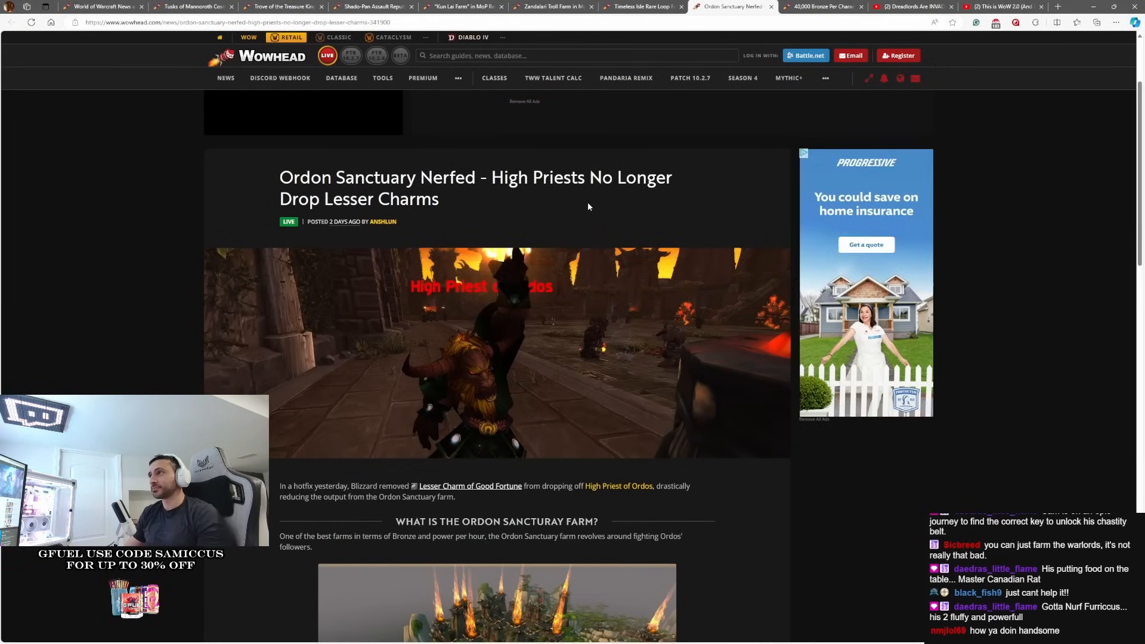
Read the Ordon Sanctuary article, then switch to the 40,000 Bronze Per Character Quest article
{"action": "scroll", "scroll_direction": "down", "scroll_amount": 3}
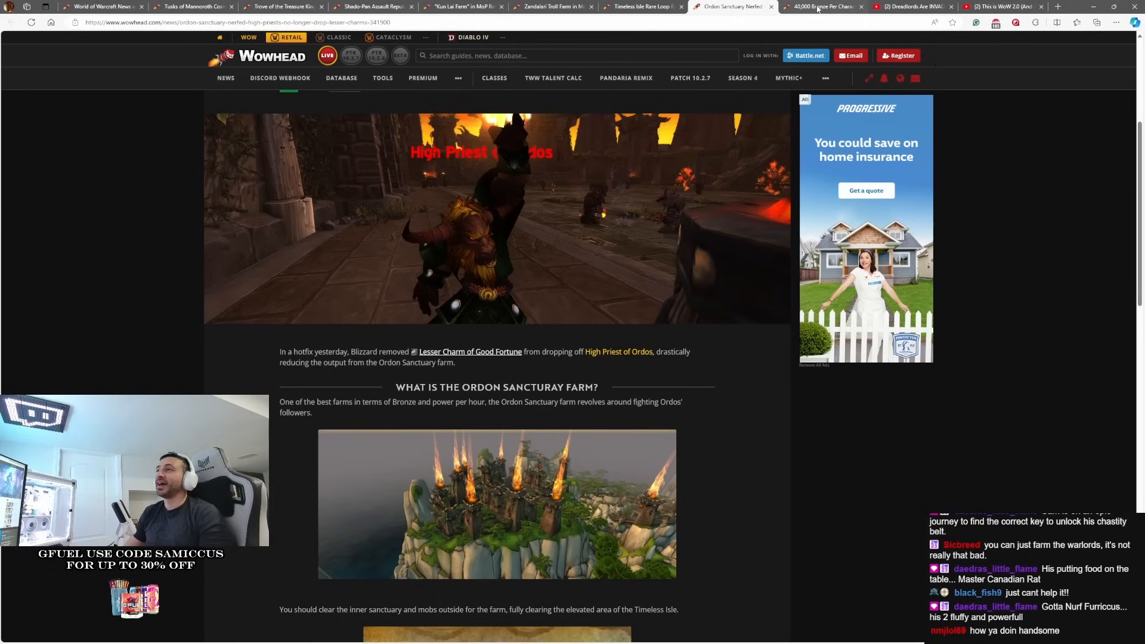
{"action": "mouse_move", "coordinate": [825, 7]}
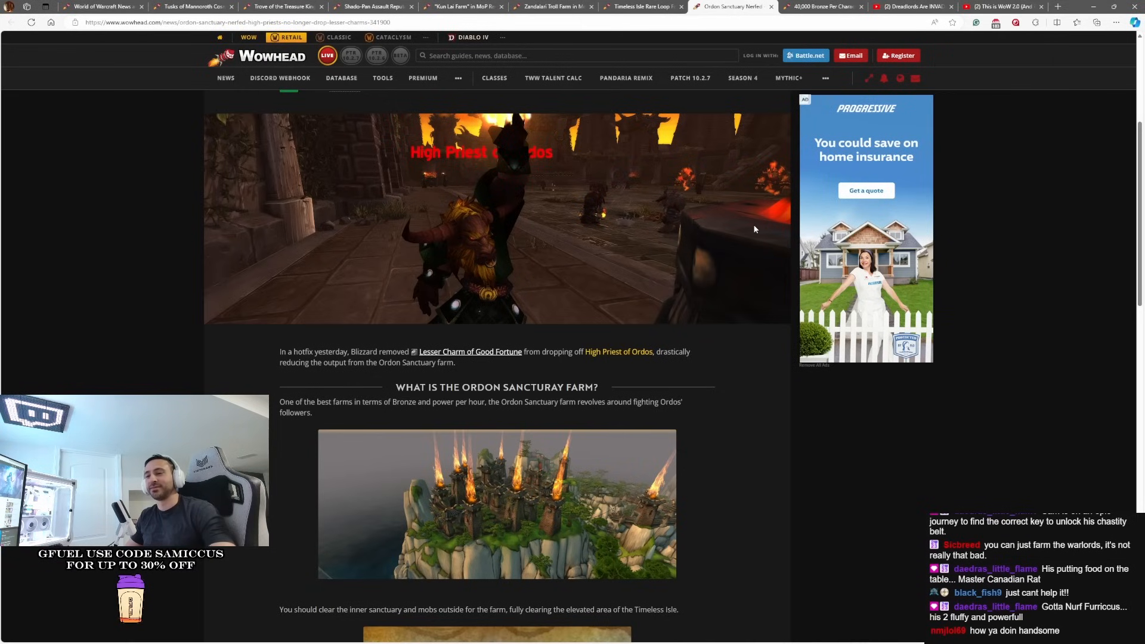
{"action": "mouse_move", "coordinate": [773, 171]}
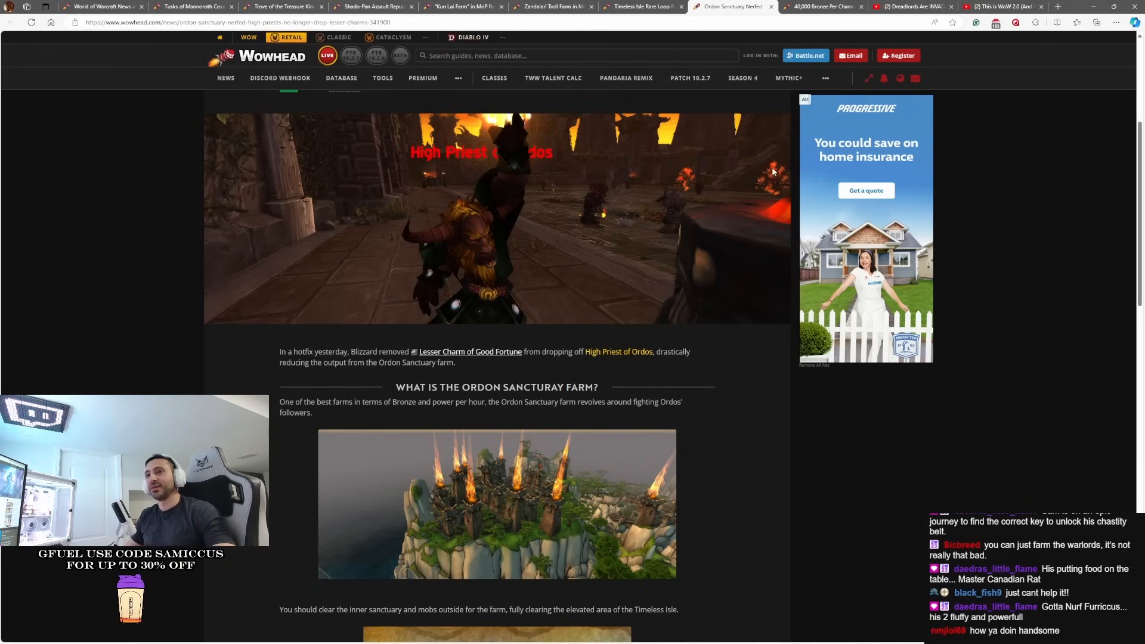
{"action": "left_click", "coordinate": [822, 7]}
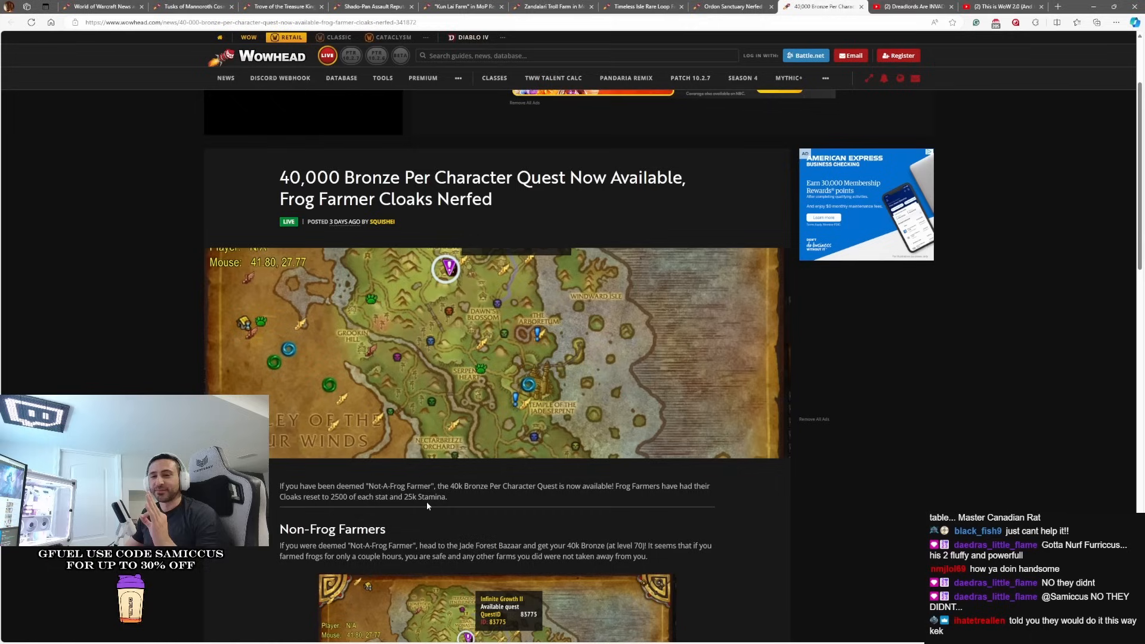
{"action": "mouse_move", "coordinate": [484, 498]}
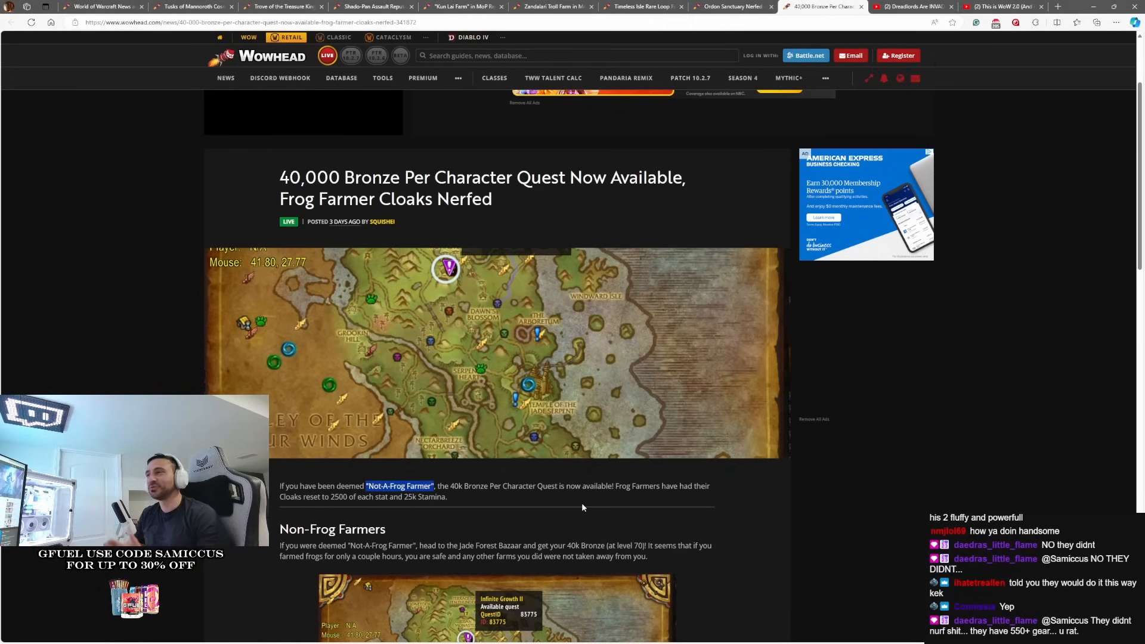
{"action": "mouse_move", "coordinate": [569, 507]}
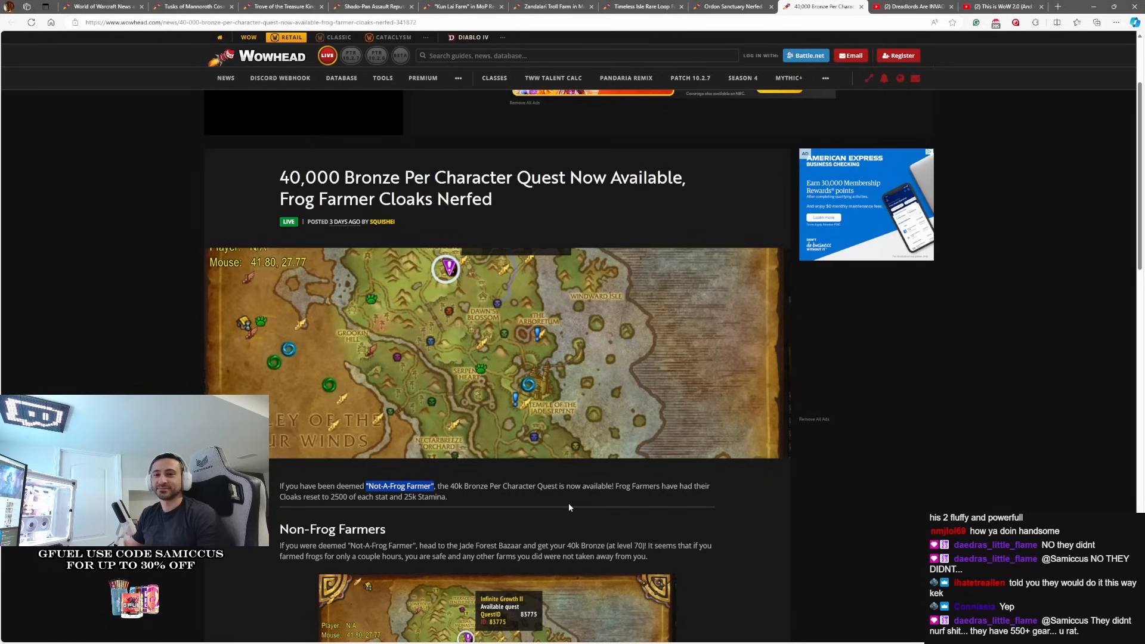
{"action": "mouse_move", "coordinate": [548, 509]}
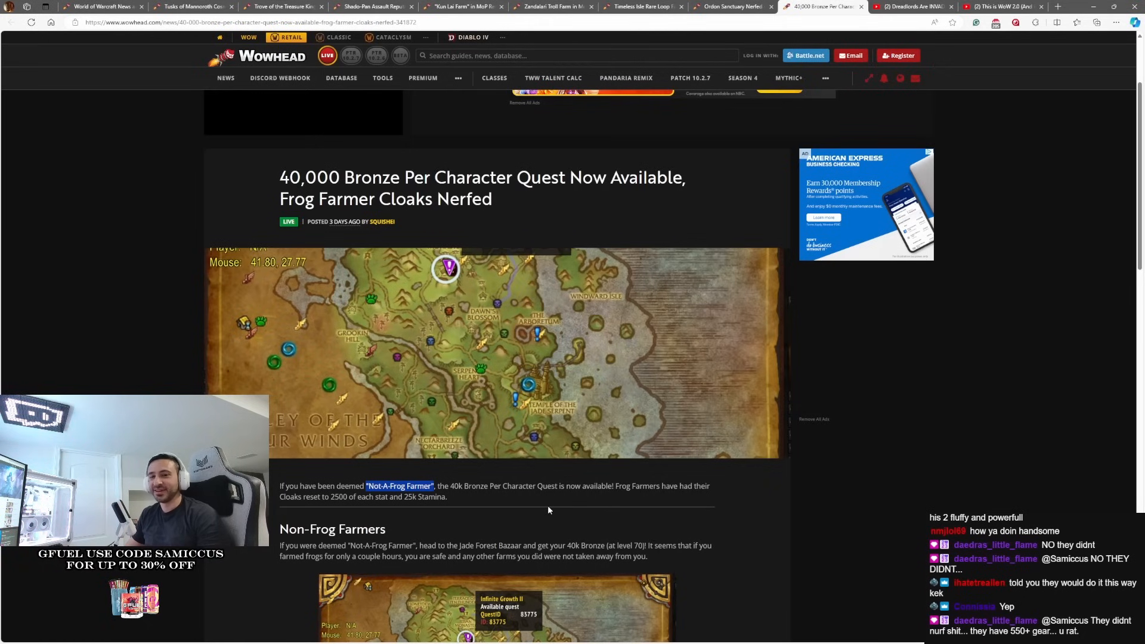
{"action": "mouse_move", "coordinate": [453, 507]}
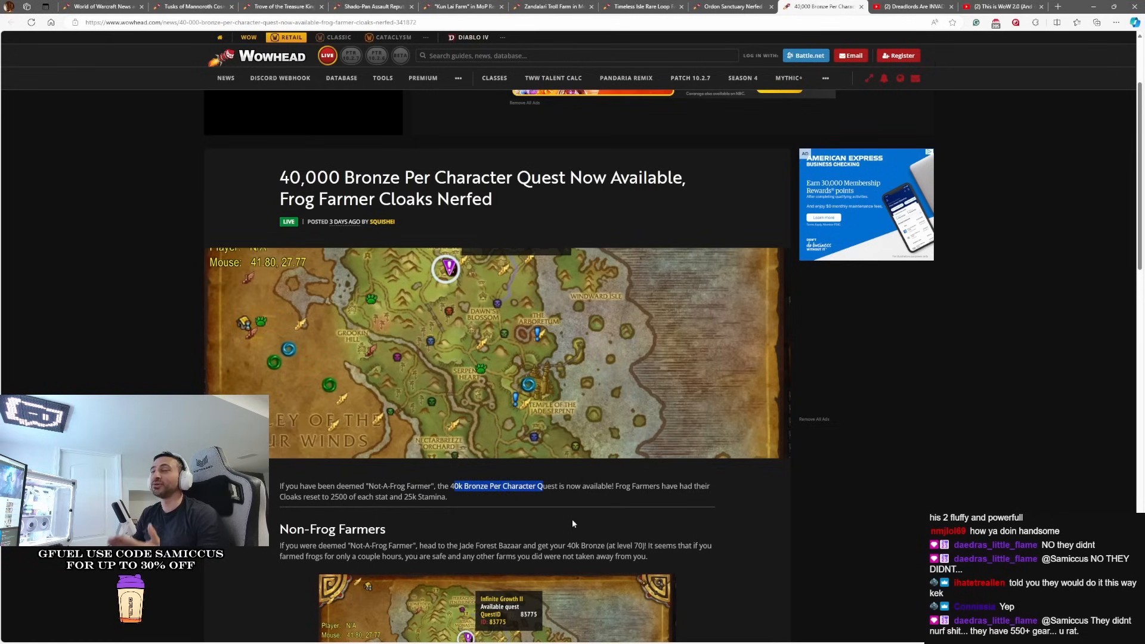
{"action": "left_click", "coordinate": [572, 524]}
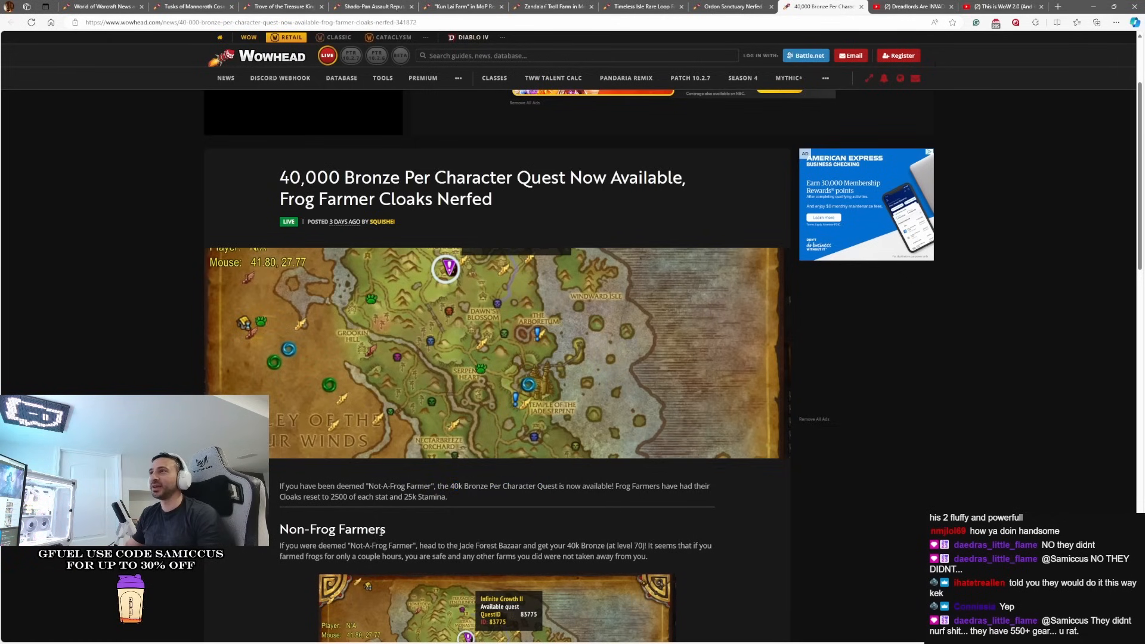
{"action": "scroll", "scroll_direction": "down", "scroll_amount": 3}
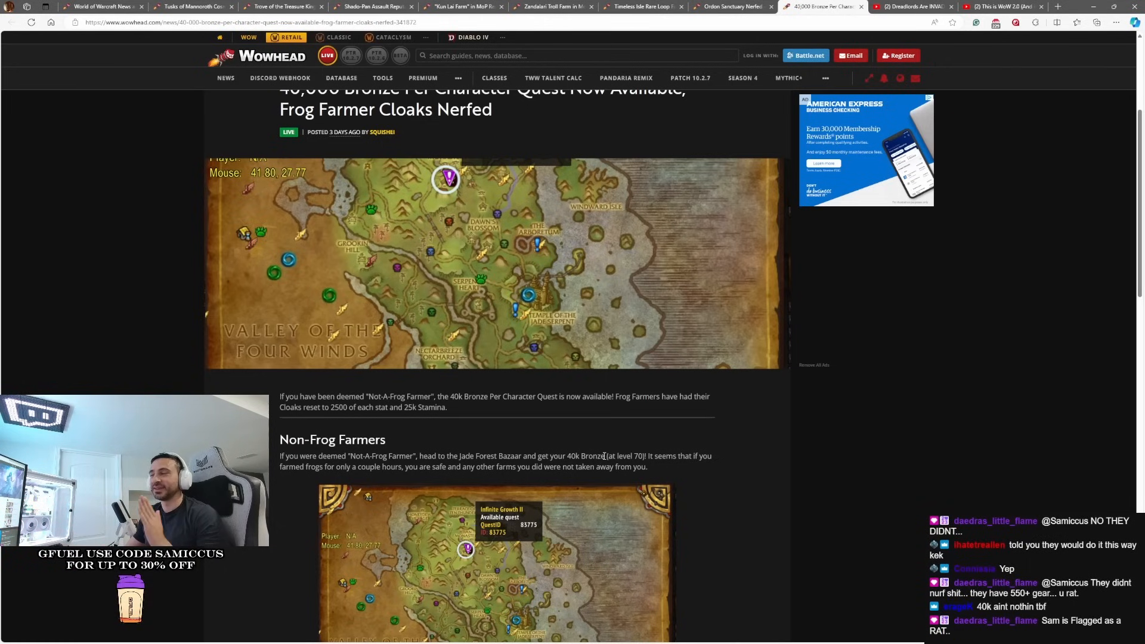
{"action": "scroll", "scroll_direction": "down", "scroll_amount": 3}
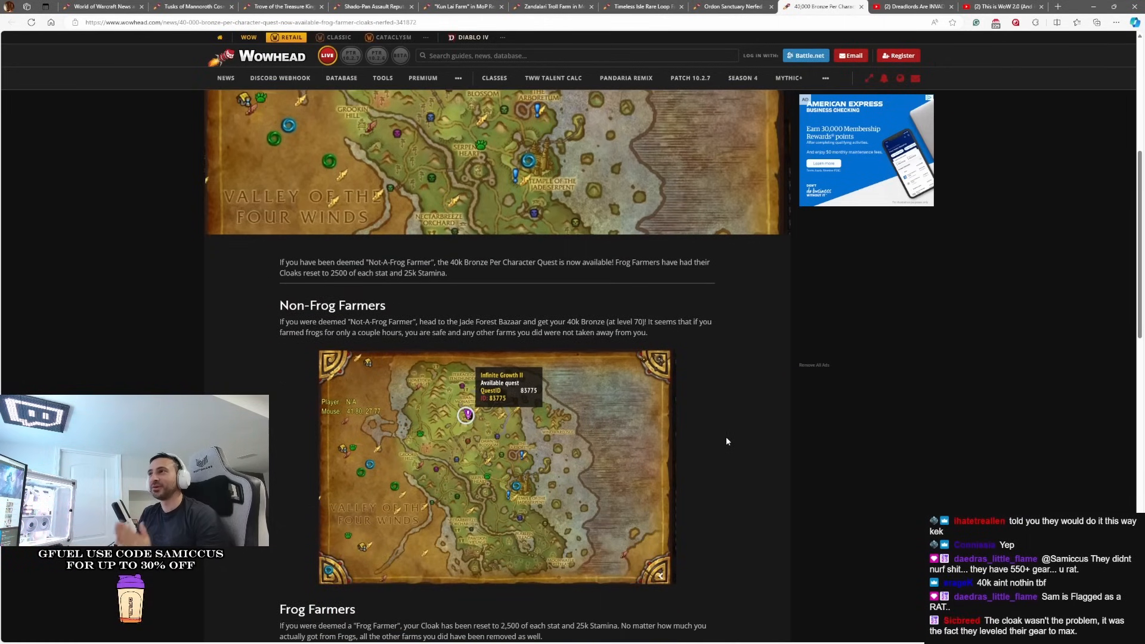
{"action": "scroll", "scroll_direction": "down", "scroll_amount": 3}
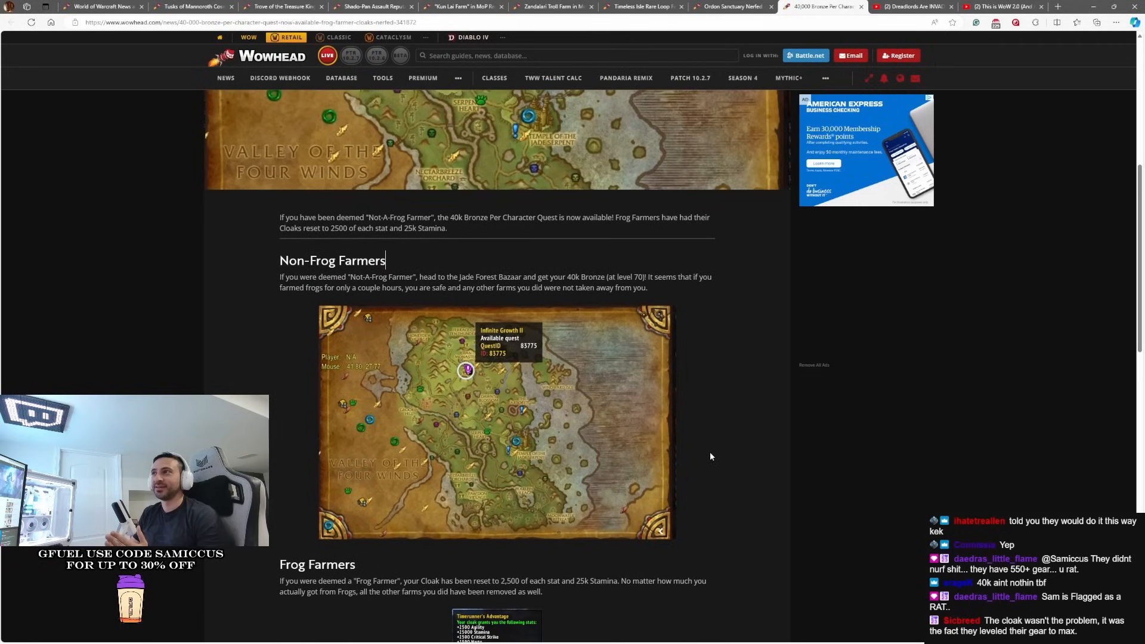
{"action": "scroll", "scroll_direction": "down", "scroll_amount": 3}
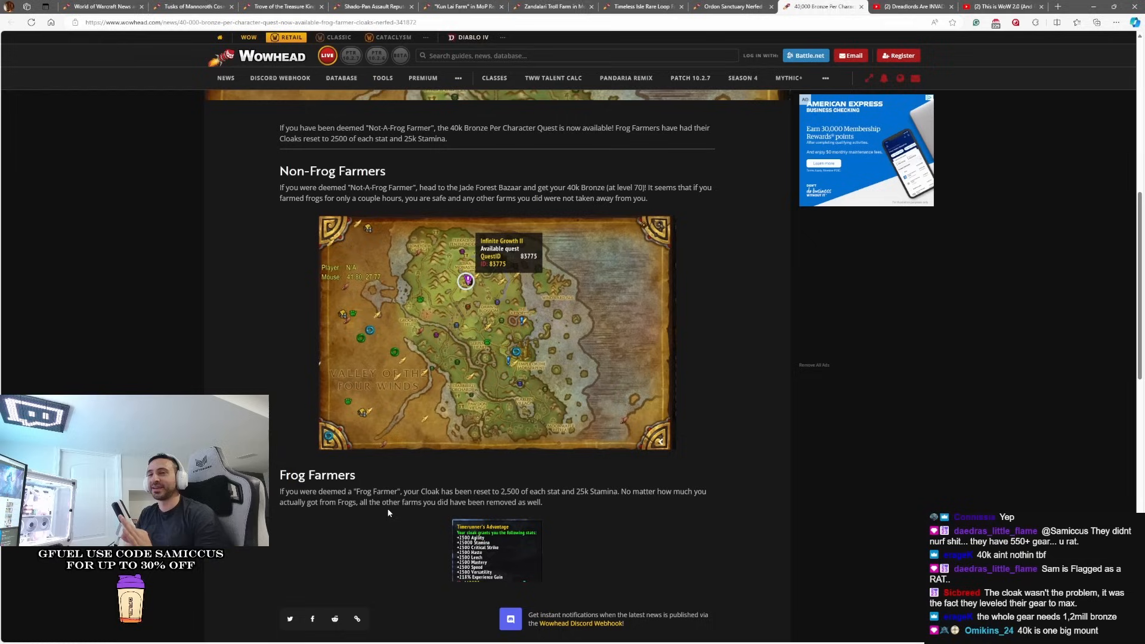
{"action": "mouse_move", "coordinate": [635, 484]}
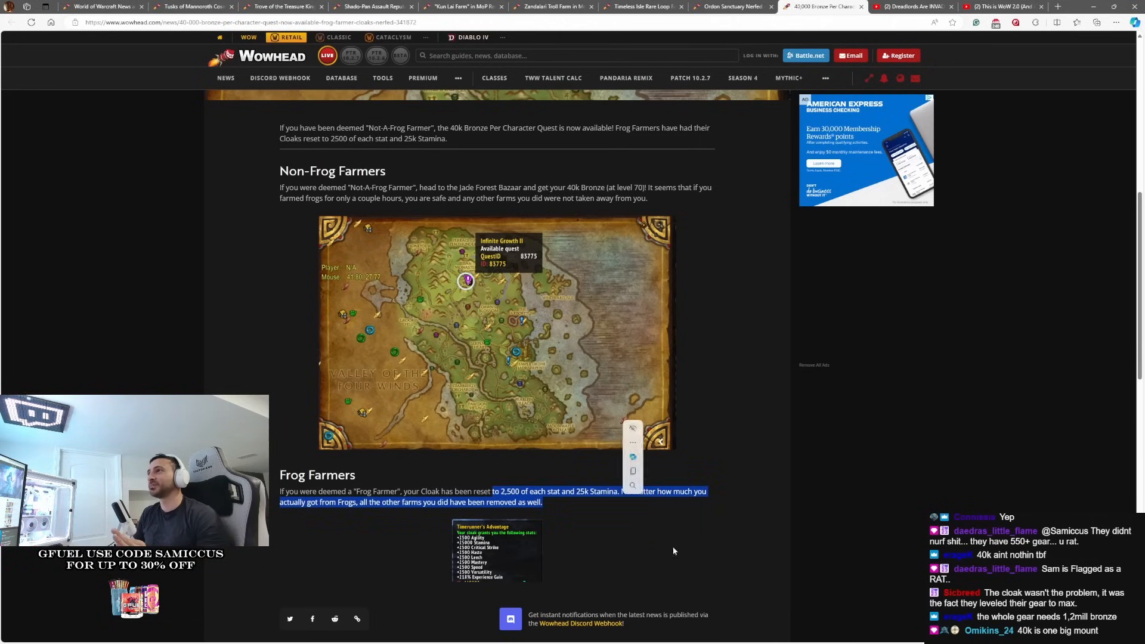
{"action": "left_click", "coordinate": [570, 502]}
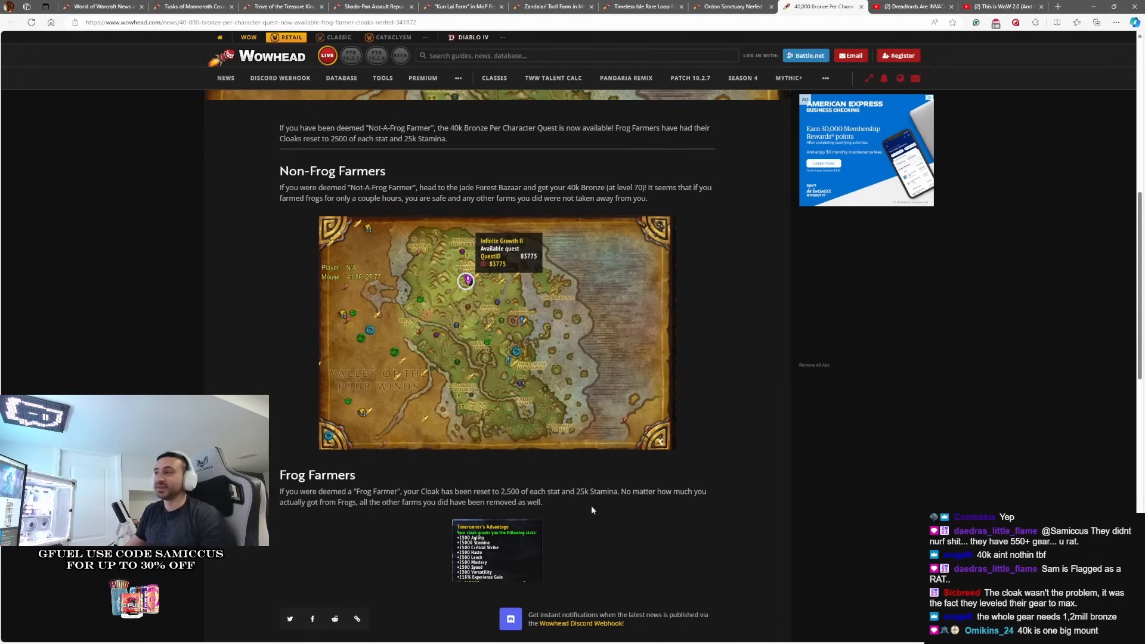
Return to the top of the bronze article, then switch to the Shado-Pan Assault reputation article
{"action": "scroll", "scroll_direction": "up", "scroll_amount": 3}
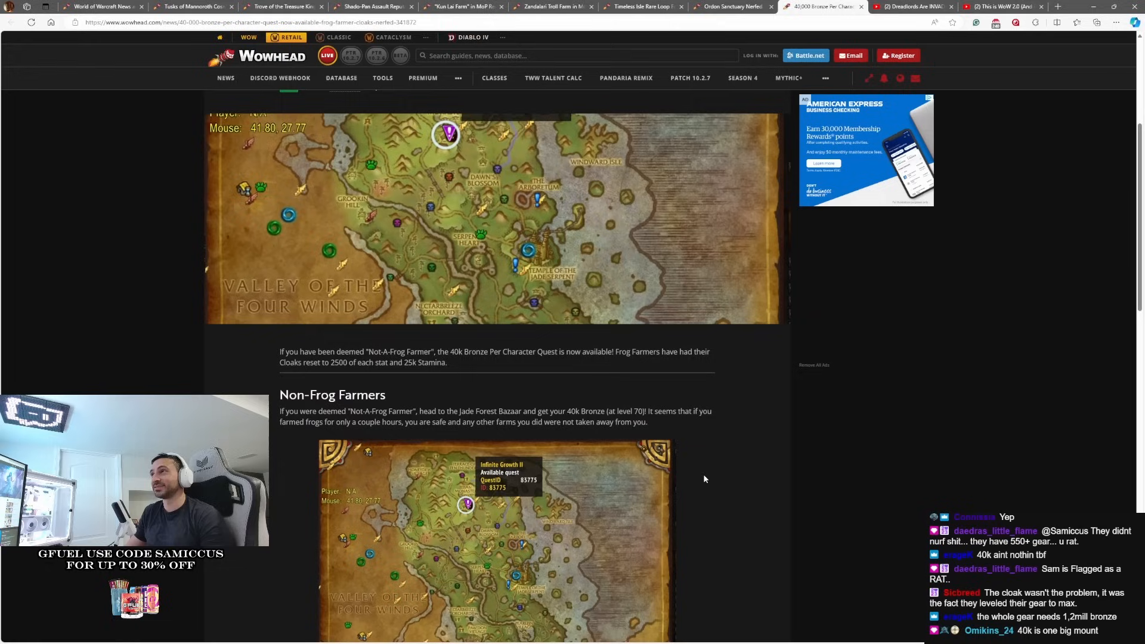
{"action": "scroll", "scroll_direction": "up", "scroll_amount": 3}
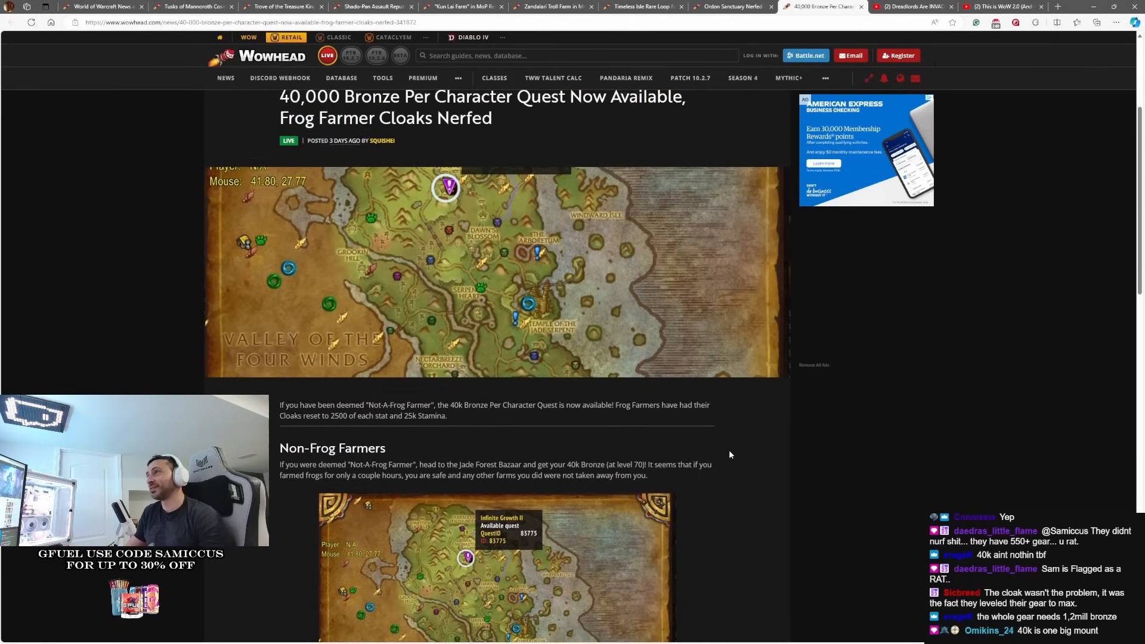
{"action": "scroll", "scroll_direction": "up", "scroll_amount": 3}
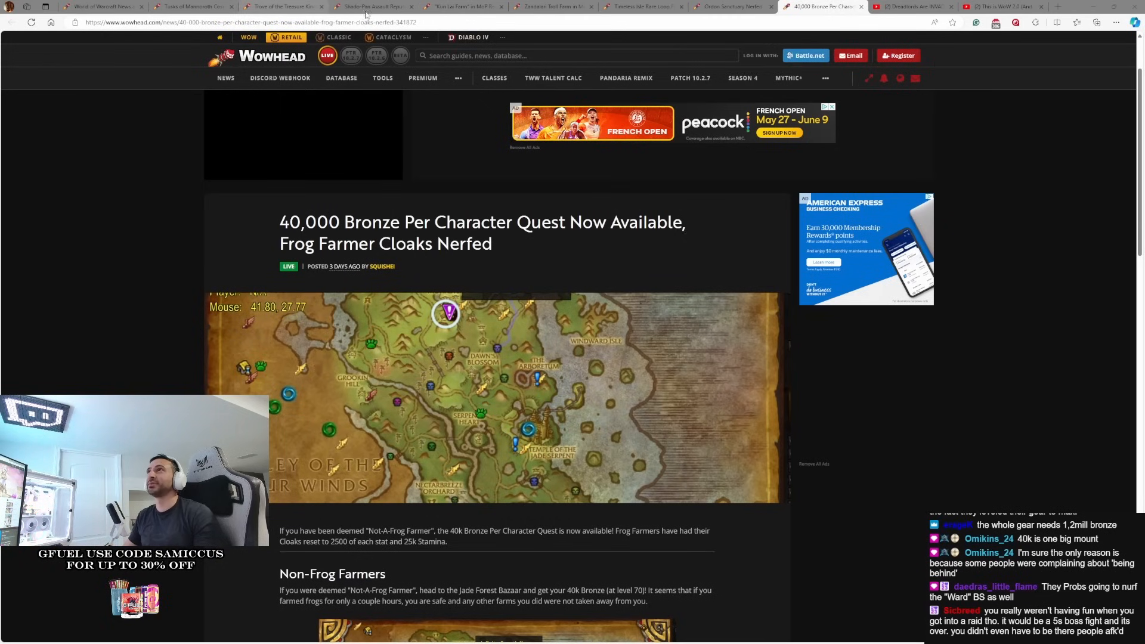
{"action": "left_click", "coordinate": [373, 7]}
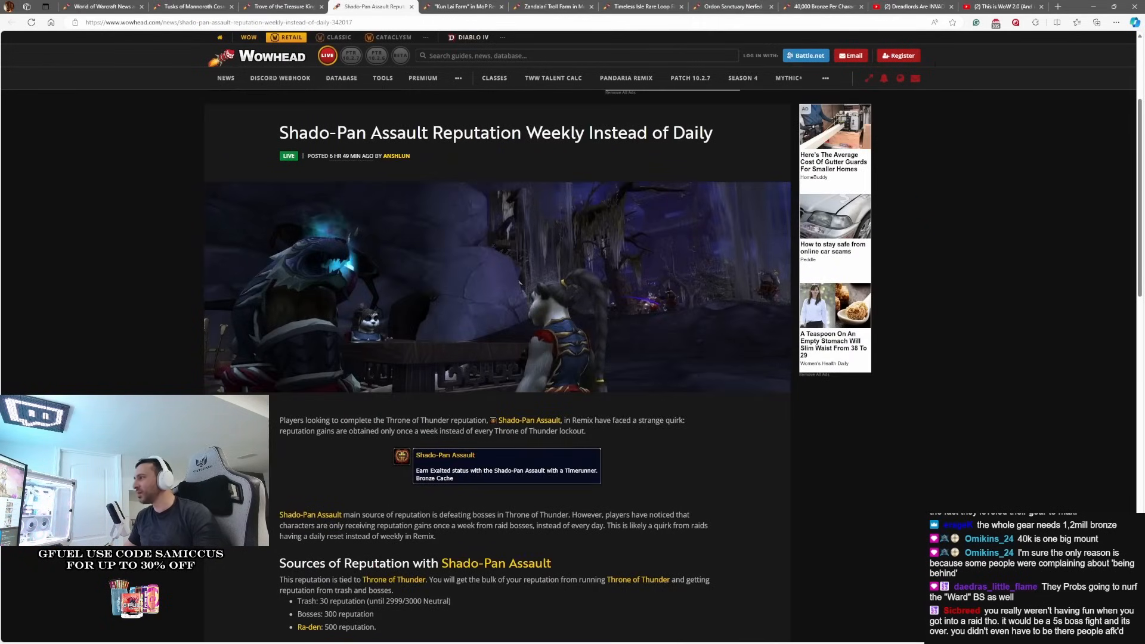